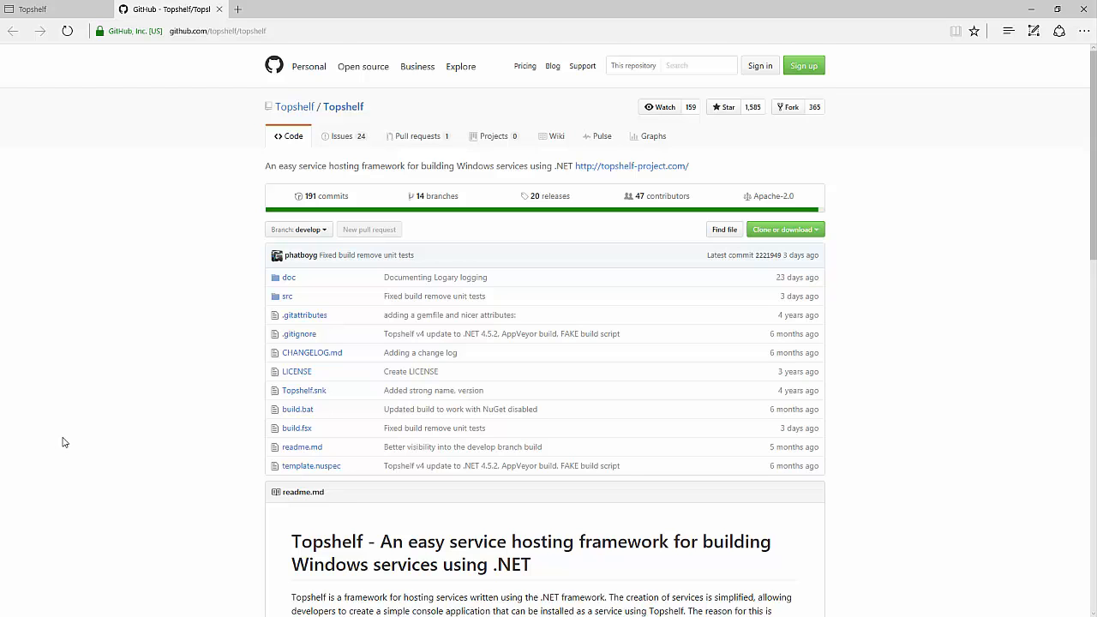
# Step: Scroll through the Topshelf GitHub repository page to review it
pyautogui.scroll(-3)
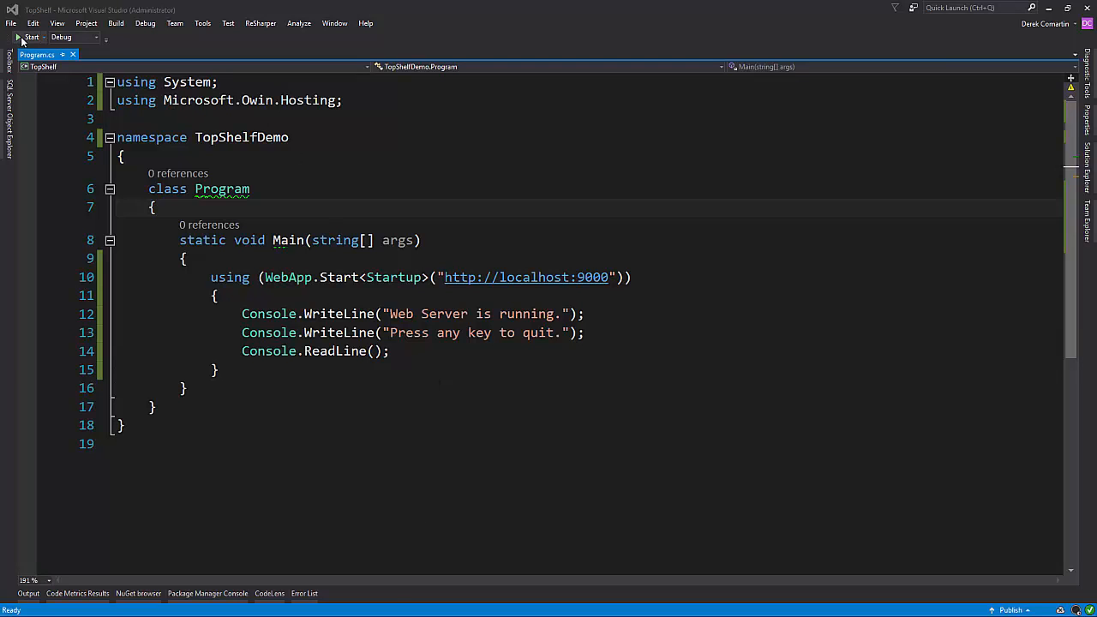
# Step: Start the TopShelf OWIN web server project under the debugger
pyautogui.click(17, 37)
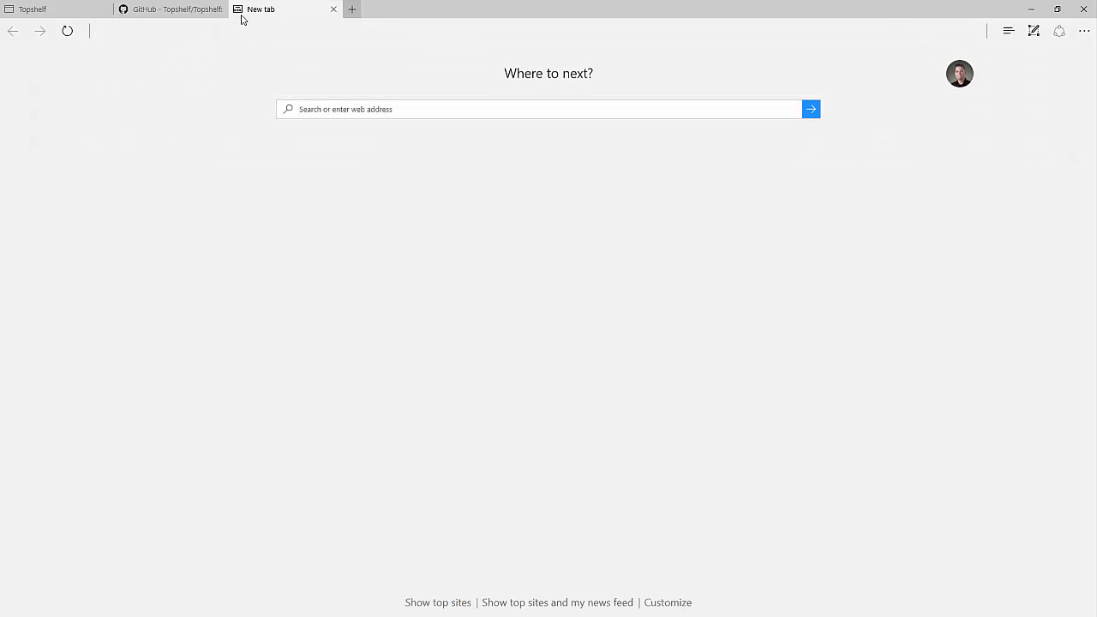
pyautogui.write('localhost:9000/api/demo')
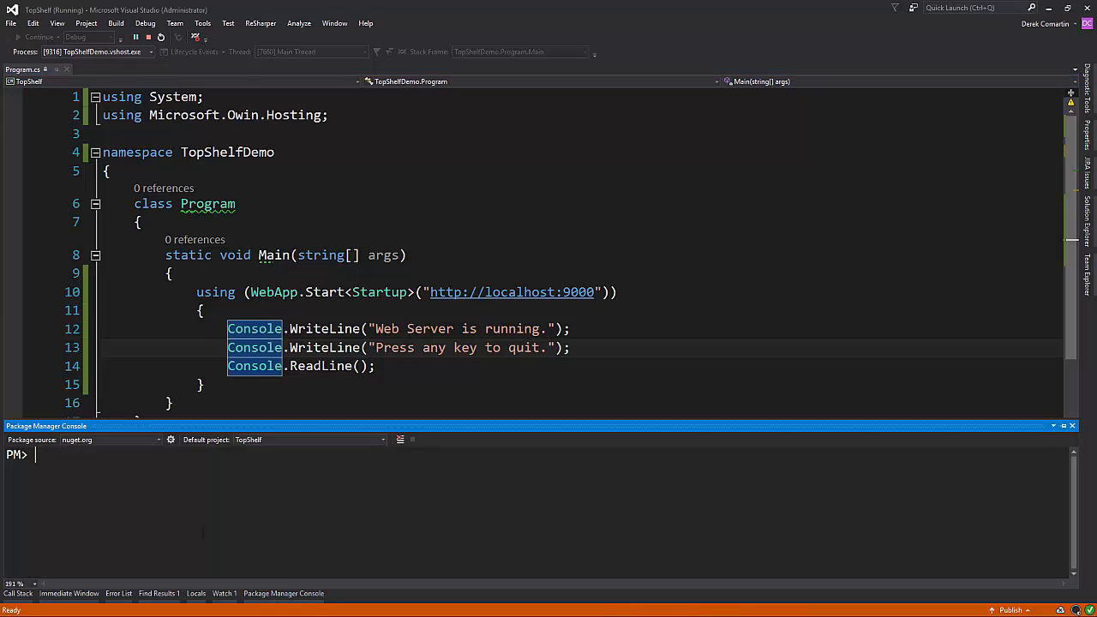
# Step: Install the Topshelf NuGet package with Install-Package Topshelf
pyautogui.write('Install-Package Topshelf')
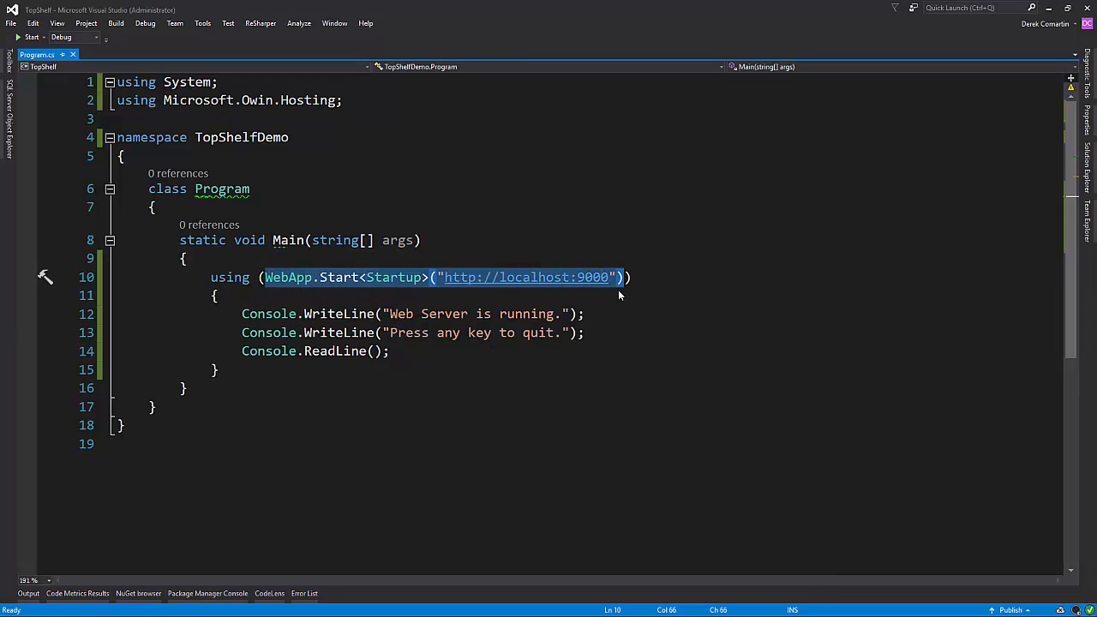
pyautogui.moveTo(527, 277)
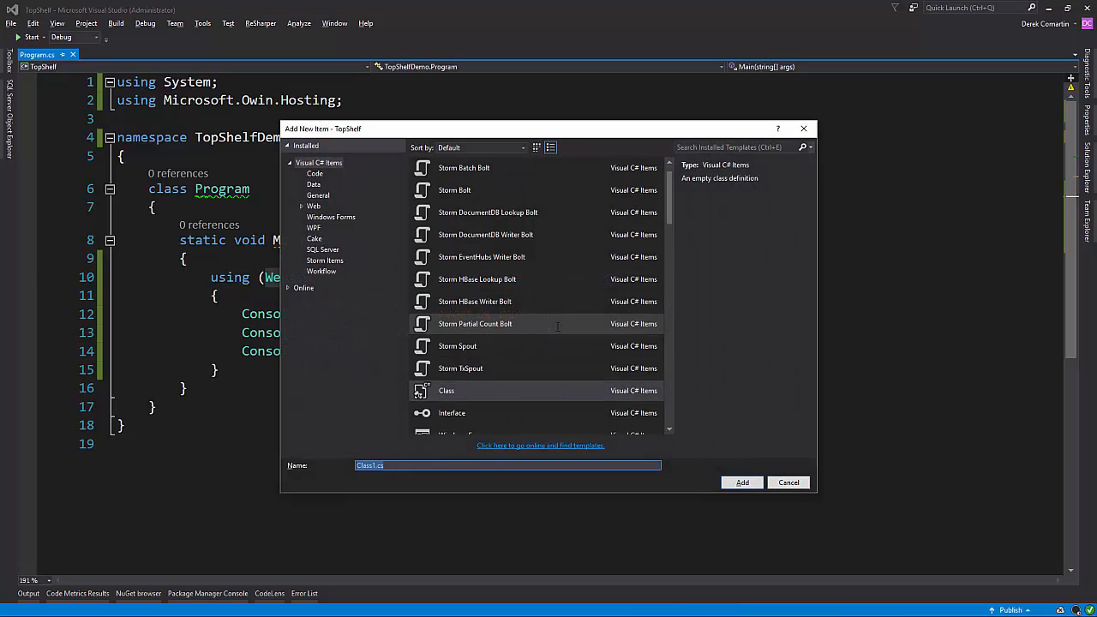
# Step: Create a Webserver class whose Start() launches WebApp.Start<Startup> on localhost:9000
pyautogui.write('Webserver')
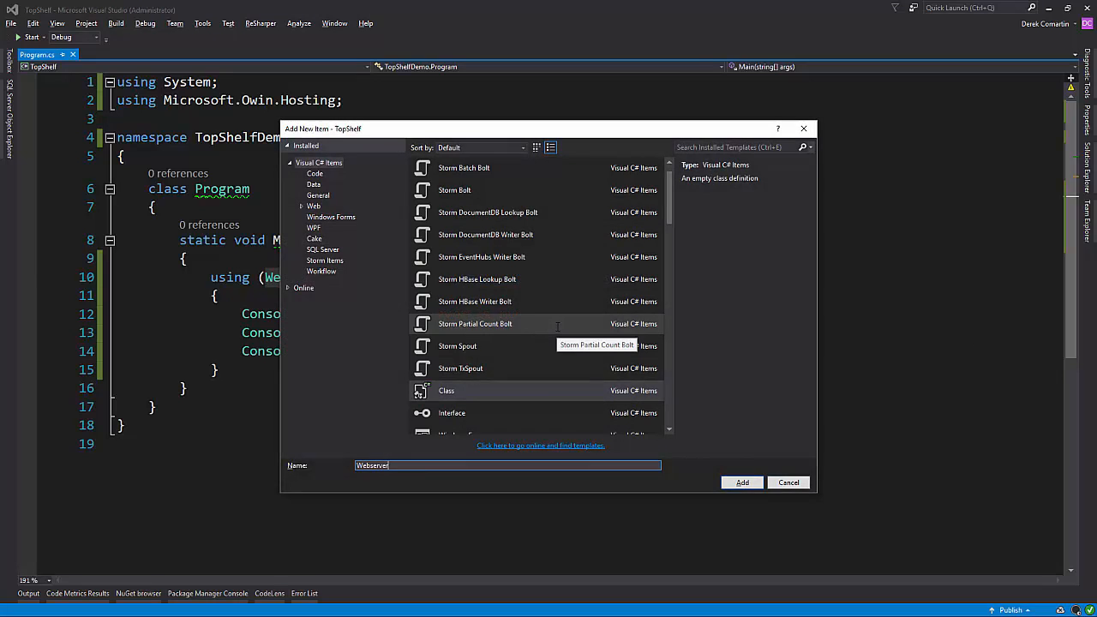
pyautogui.click(742, 482)
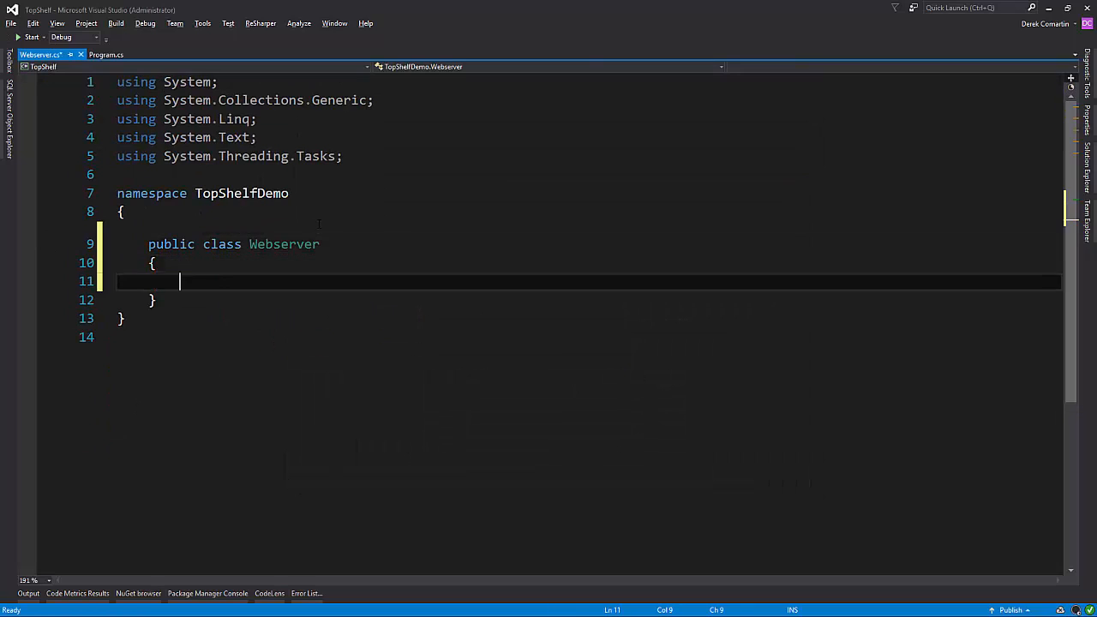
pyautogui.write('public void S')
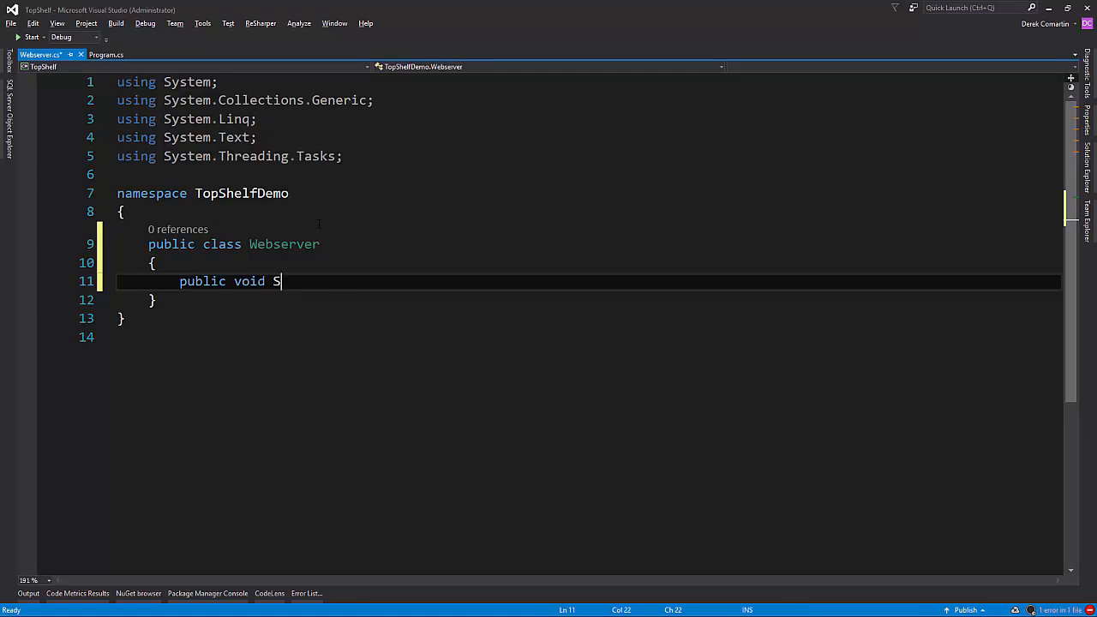
pyautogui.write('tart()')
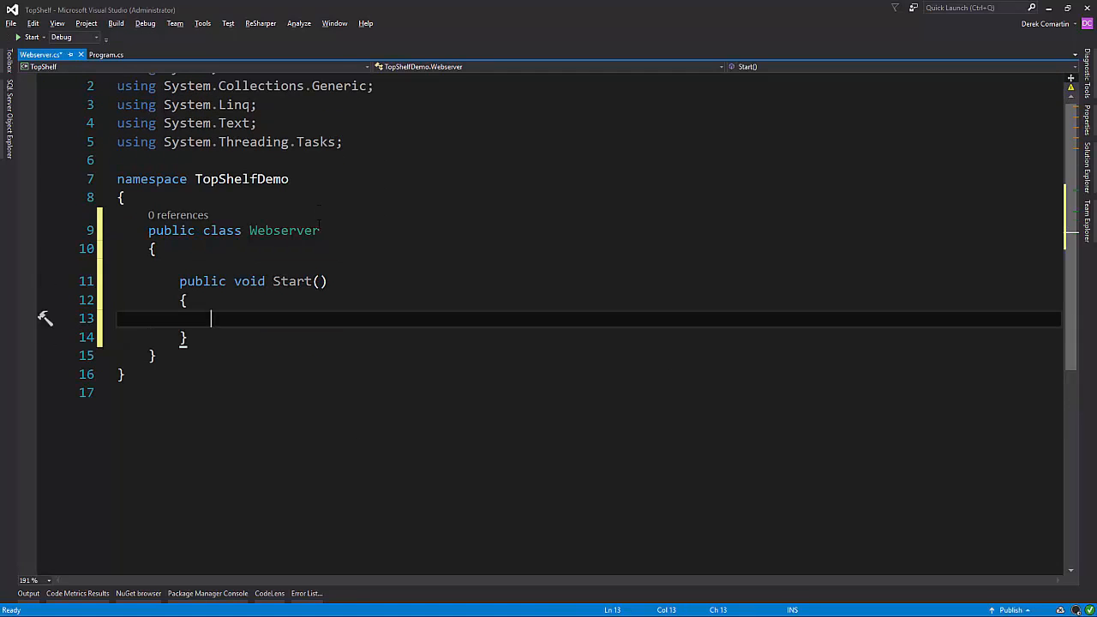
pyautogui.write('_webapp')
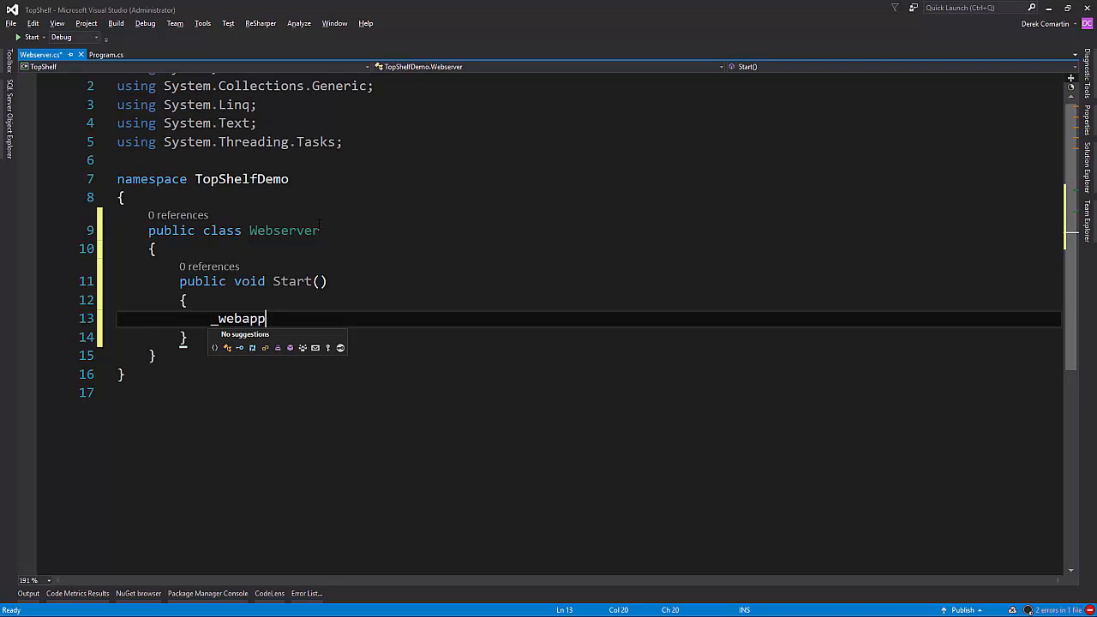
pyautogui.write('= WebApp.Start<Startup>("http://localhost:9000");')
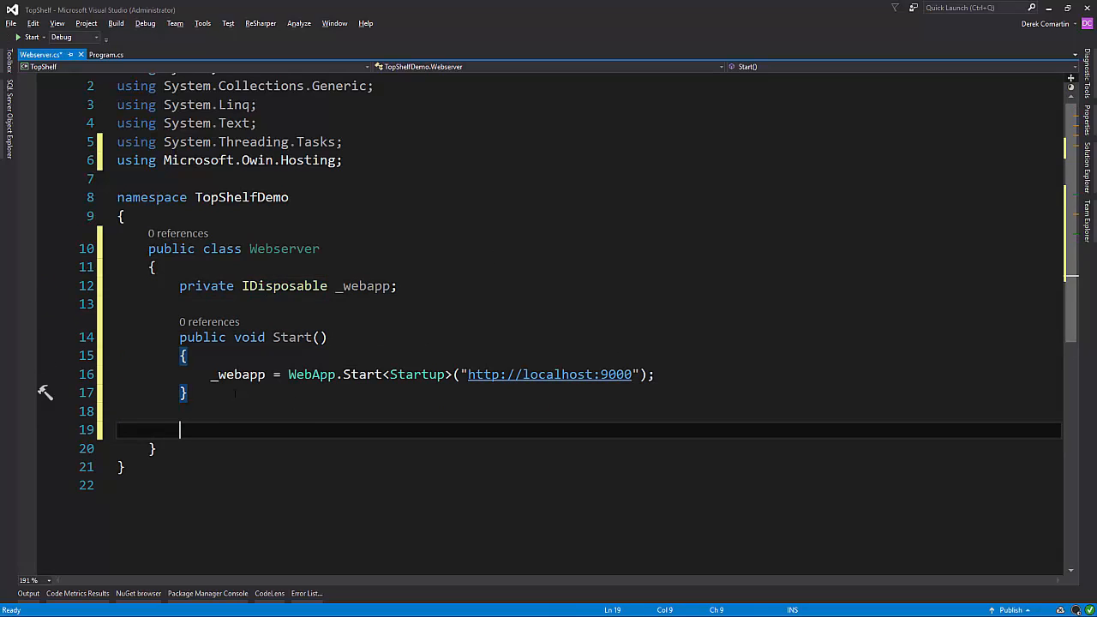
# Step: Add a Stop() method disposing _webapp and save the Webserver class
pyautogui.write('public void Stop()')
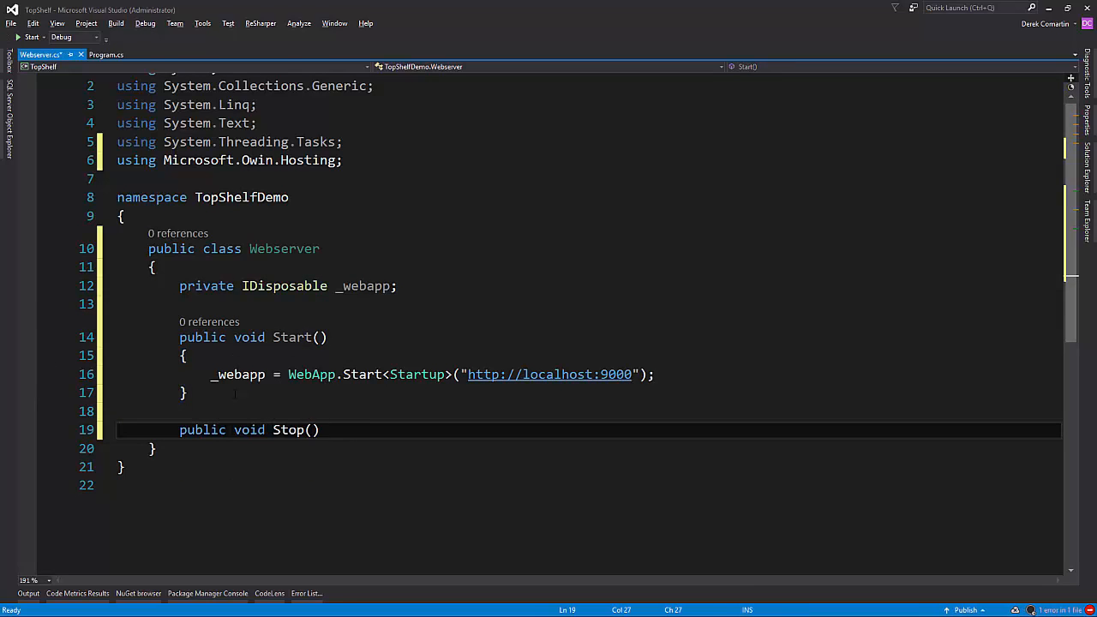
pyautogui.write('_webapp?.Dispose();')
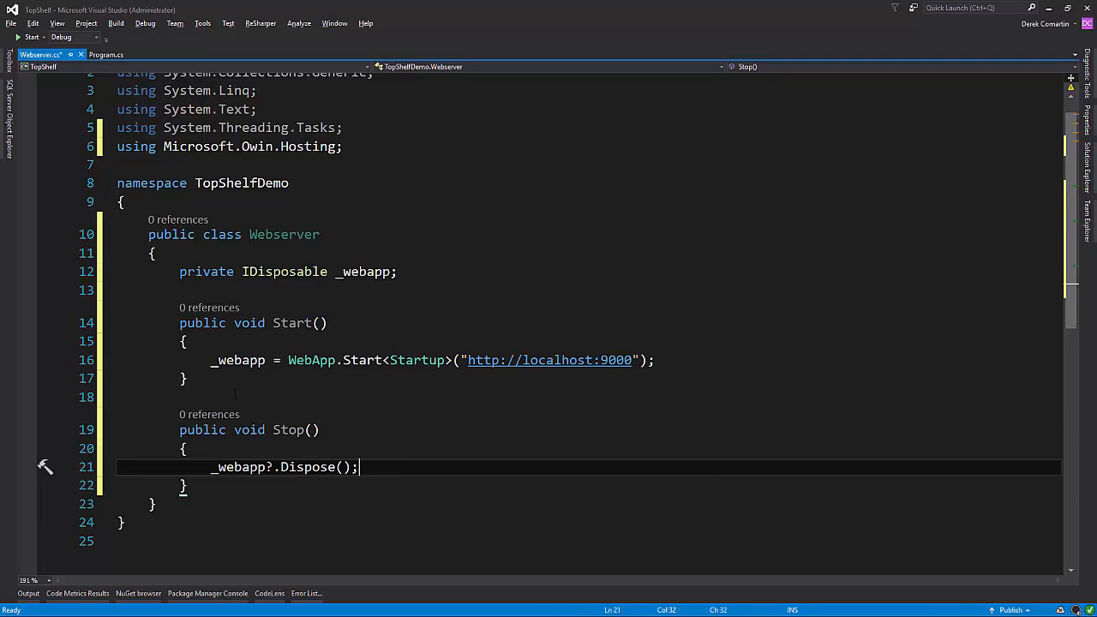
pyautogui.press('ctrl+s')
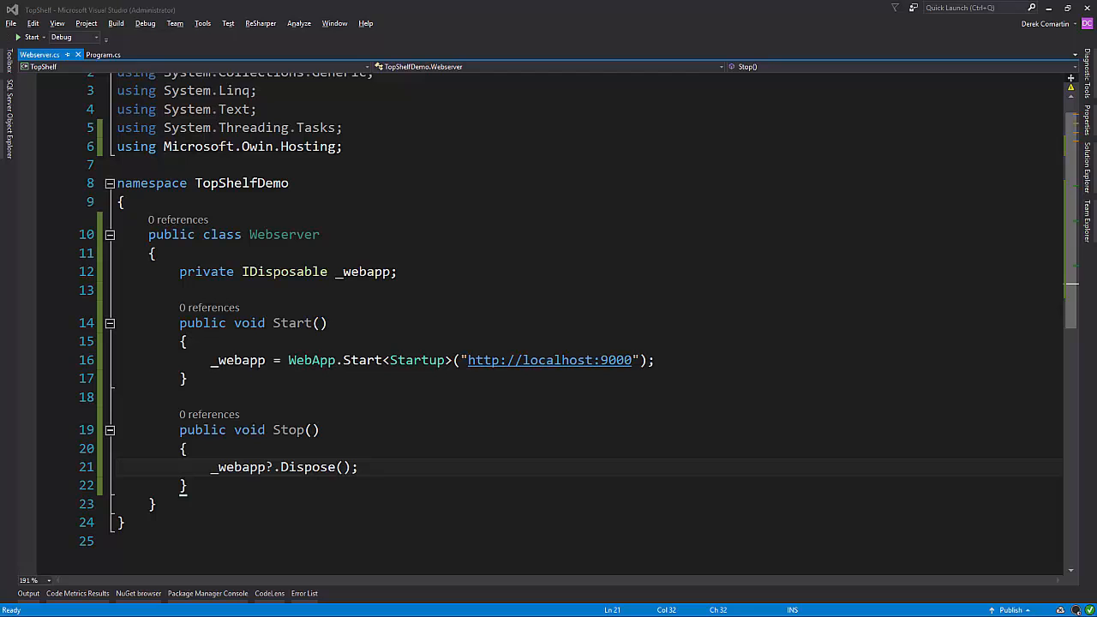
# Step: In Program.cs, replace Main with HostFactory.Run and an x.Service<Webserver> block
pyautogui.click(103, 54)
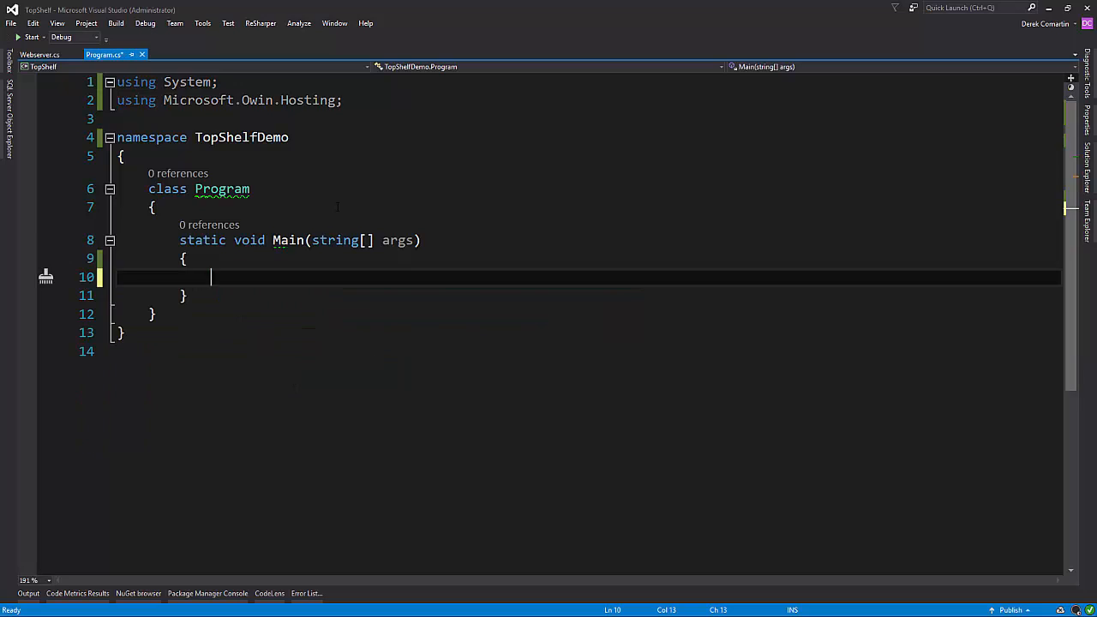
pyautogui.write('HostFactory')
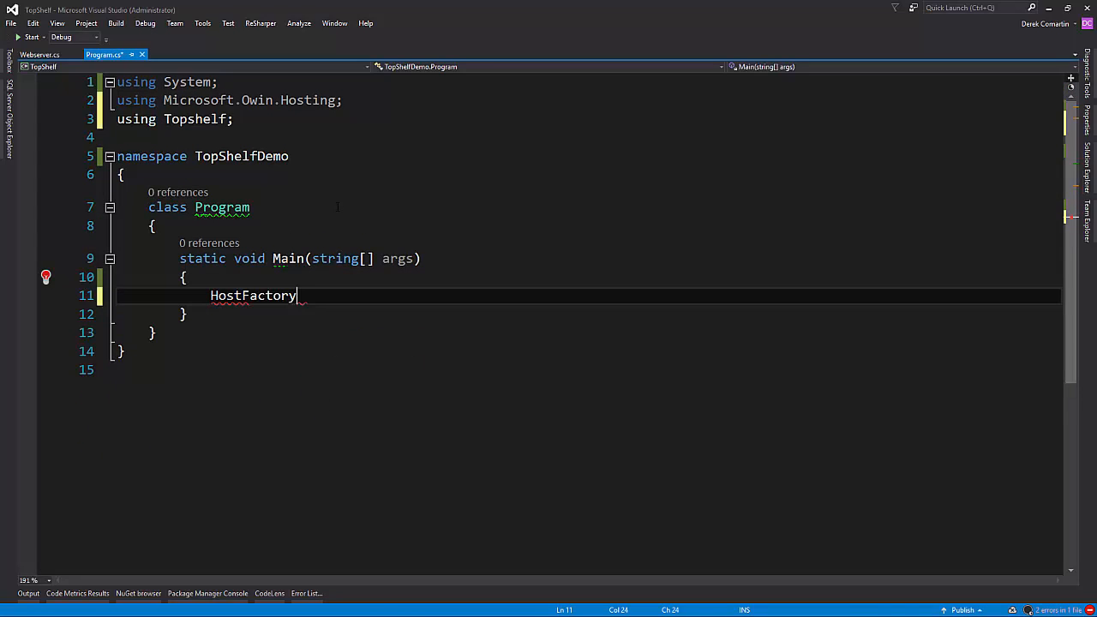
pyautogui.write('.Run(x =>')
pyautogui.write('{')
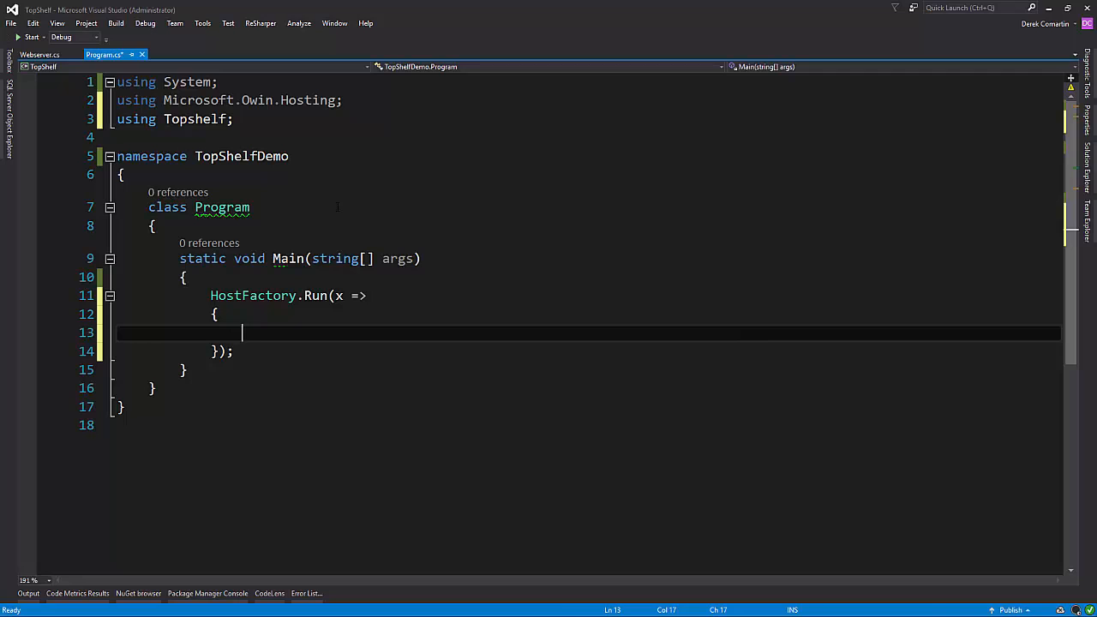
pyautogui.write('x.')
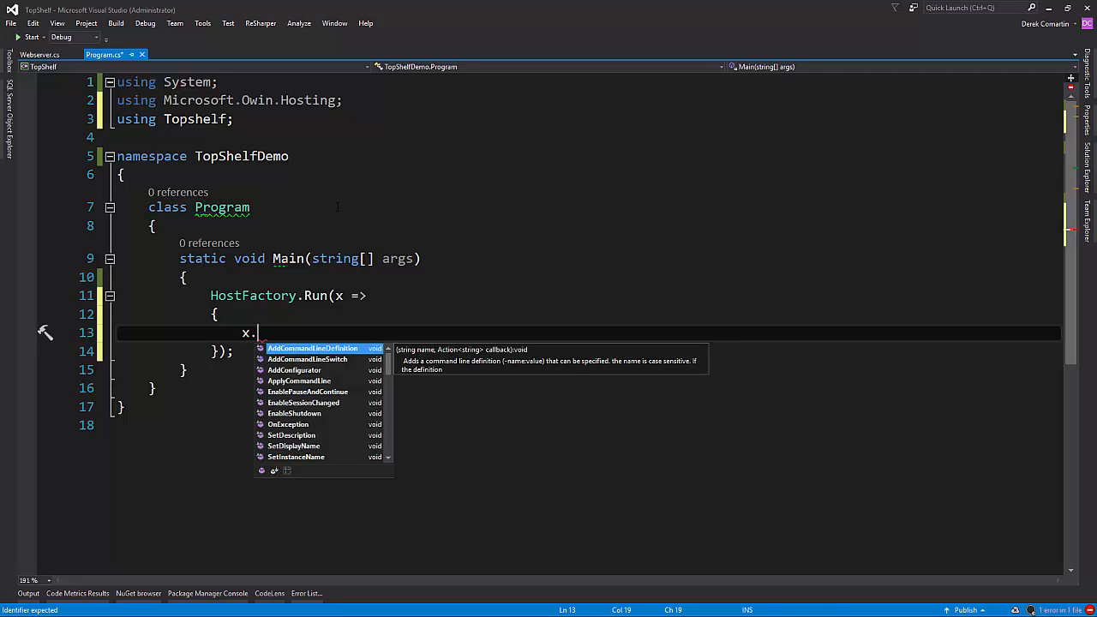
pyautogui.write('Service<>')
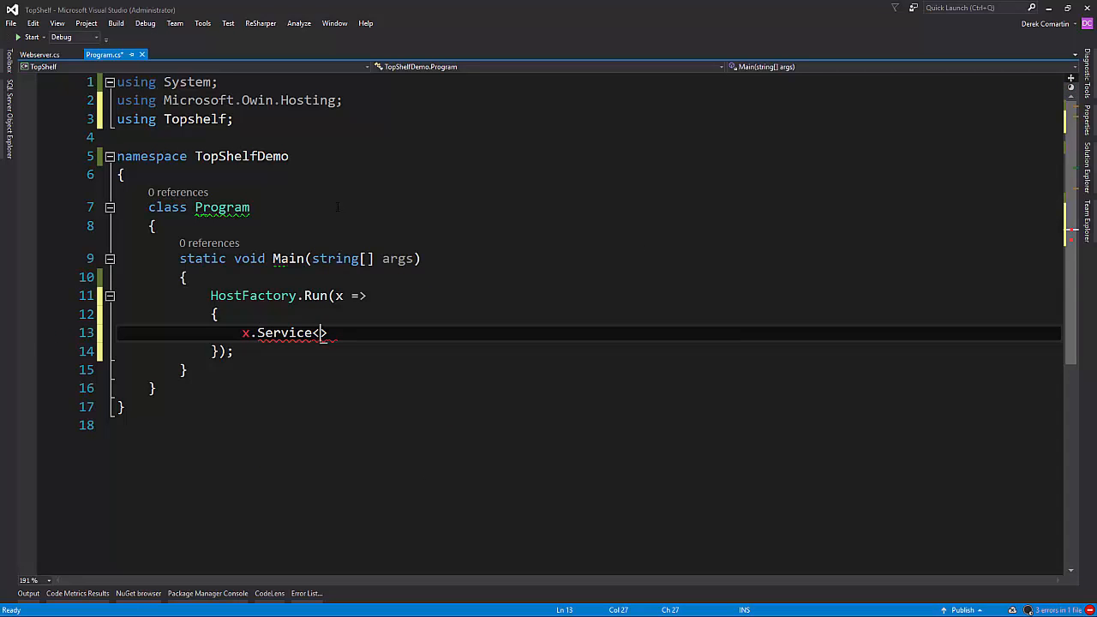
pyautogui.write('Webserver')
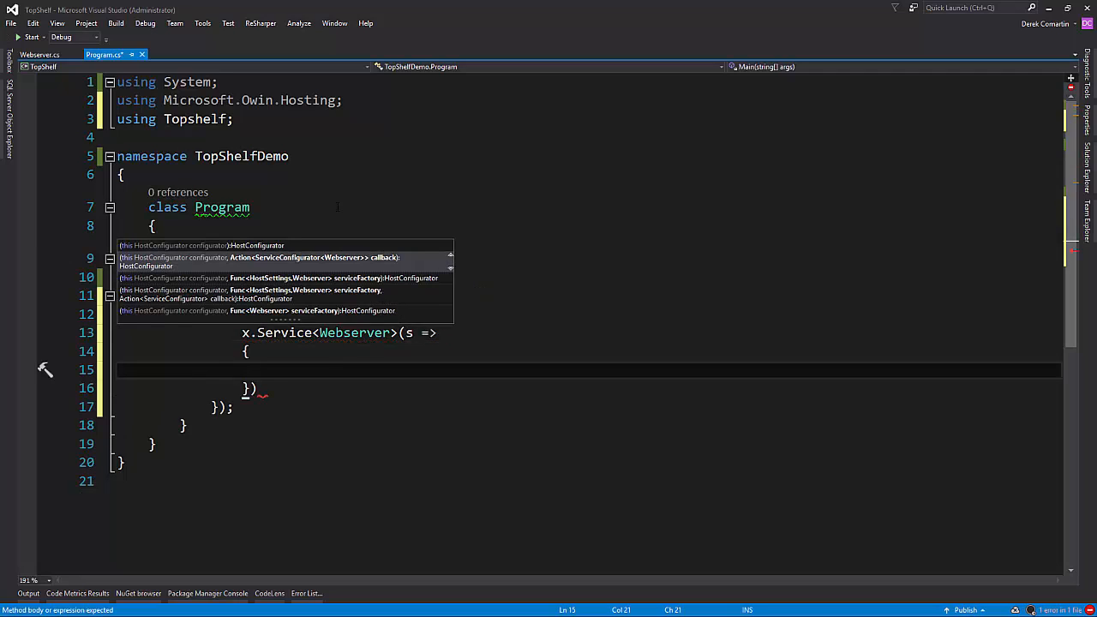
# Step: Construct a new Webserver in the service block and wire WhenStarted to tc.Start()
pyautogui.write('s.ConstructUsing(')
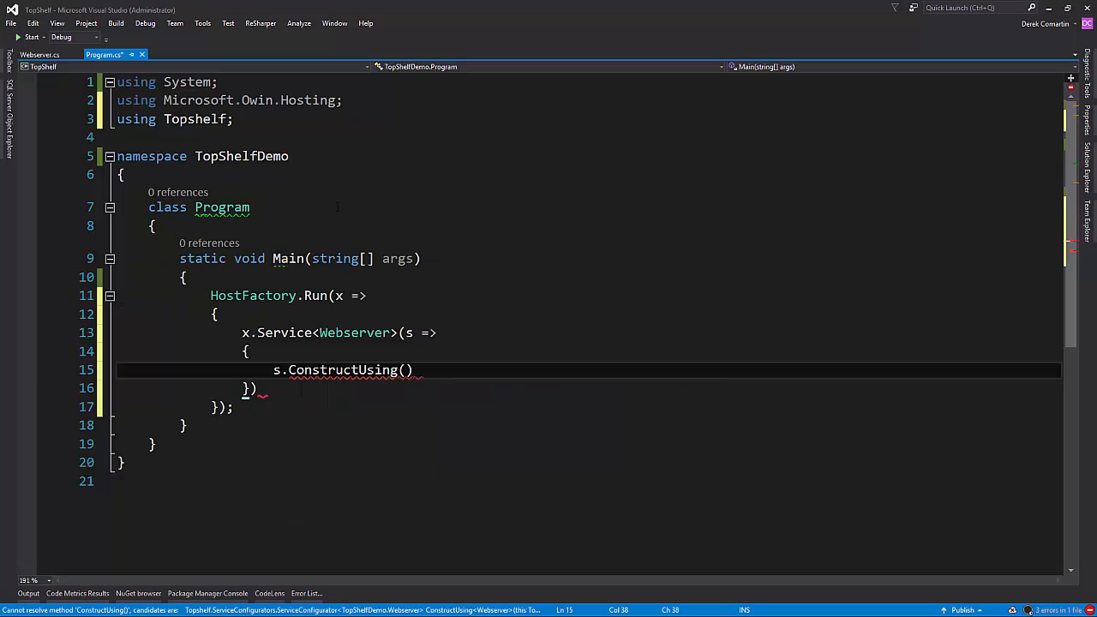
pyautogui.write('name =>')
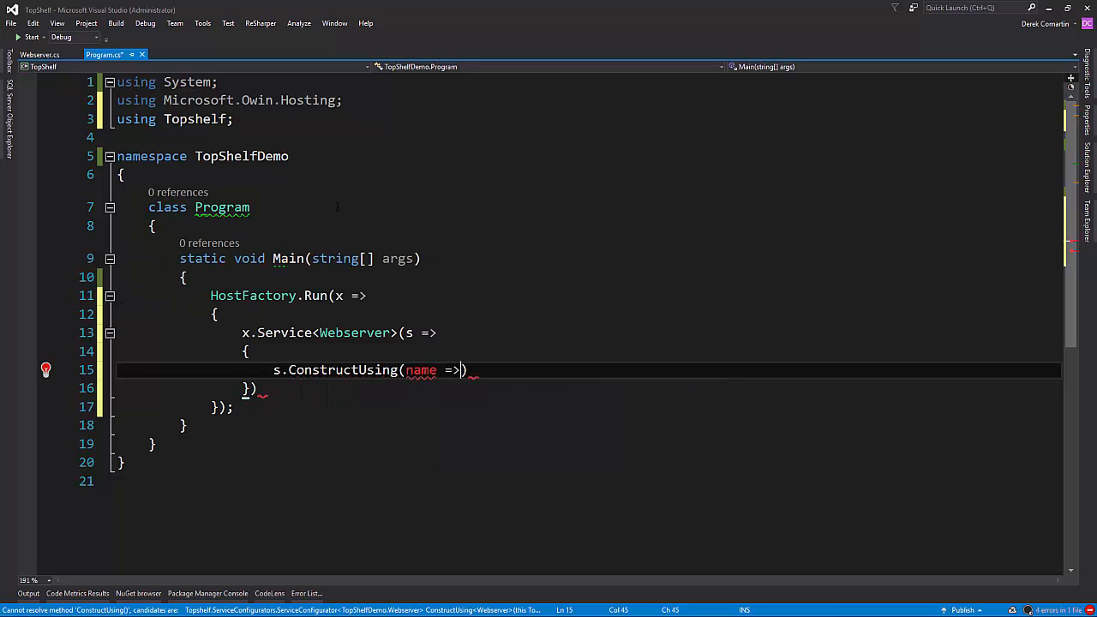
pyautogui.write('new Webserver()')
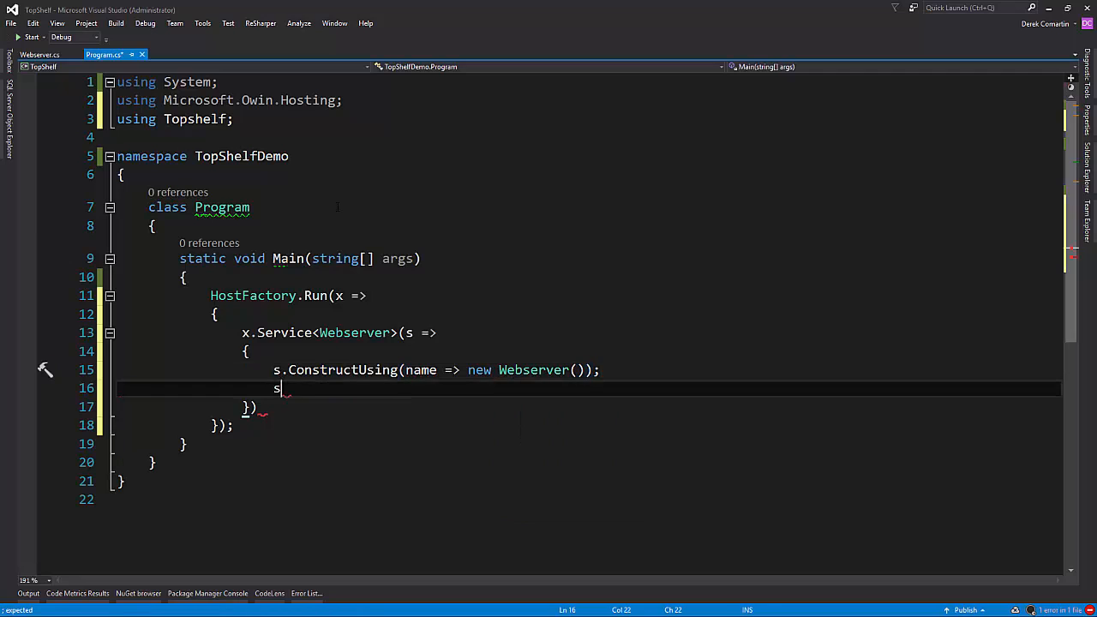
pyautogui.write('.WhenStarted(')
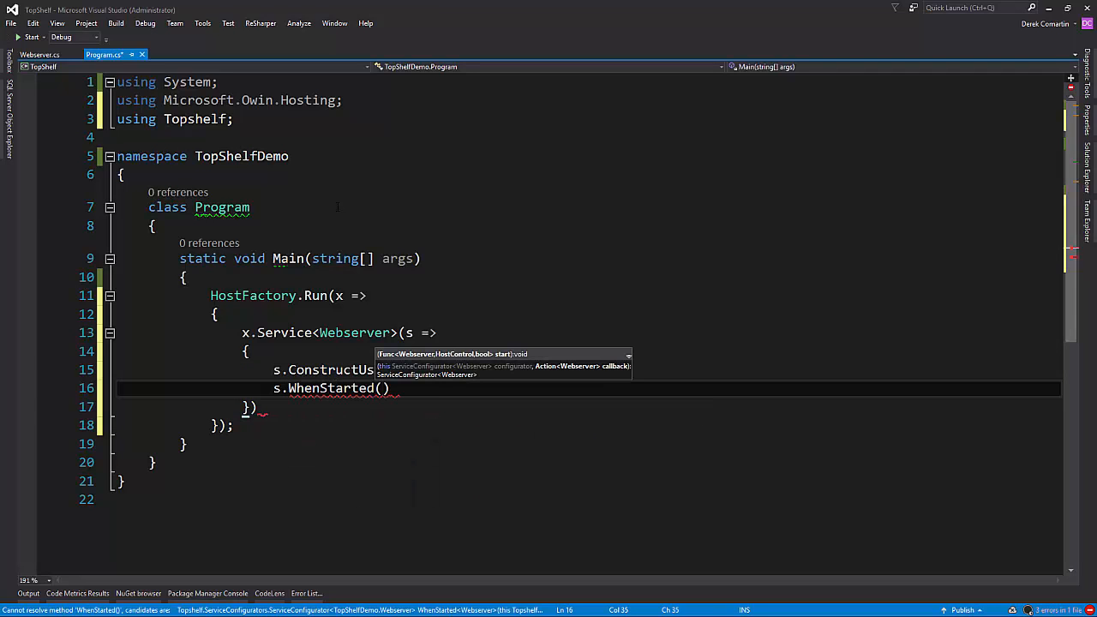
pyautogui.write('tc =>')
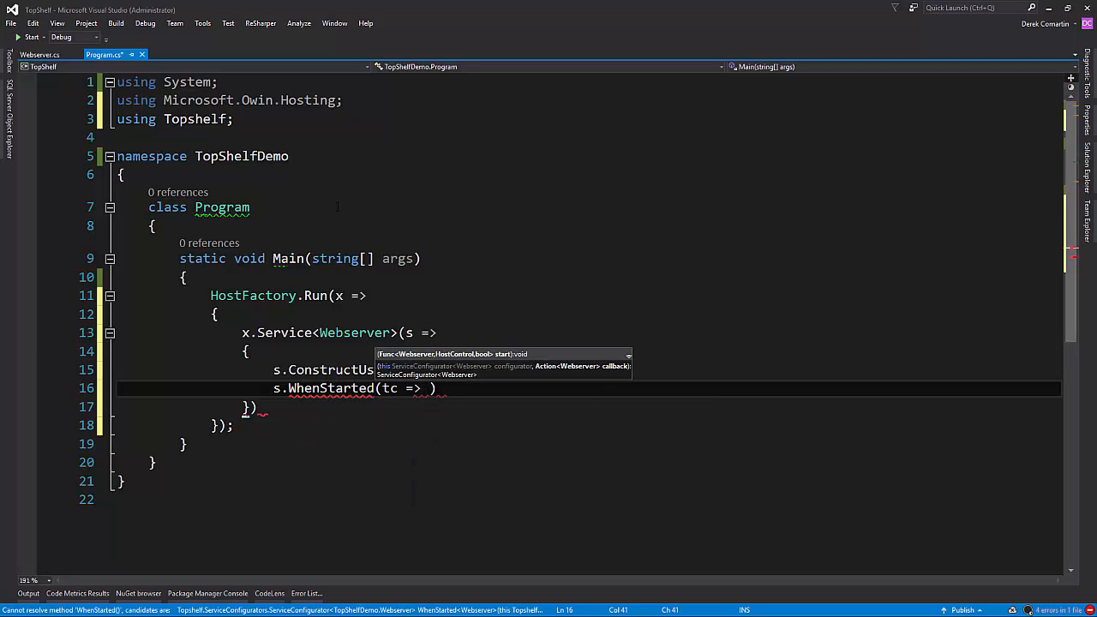
pyautogui.write('tc.Start()')
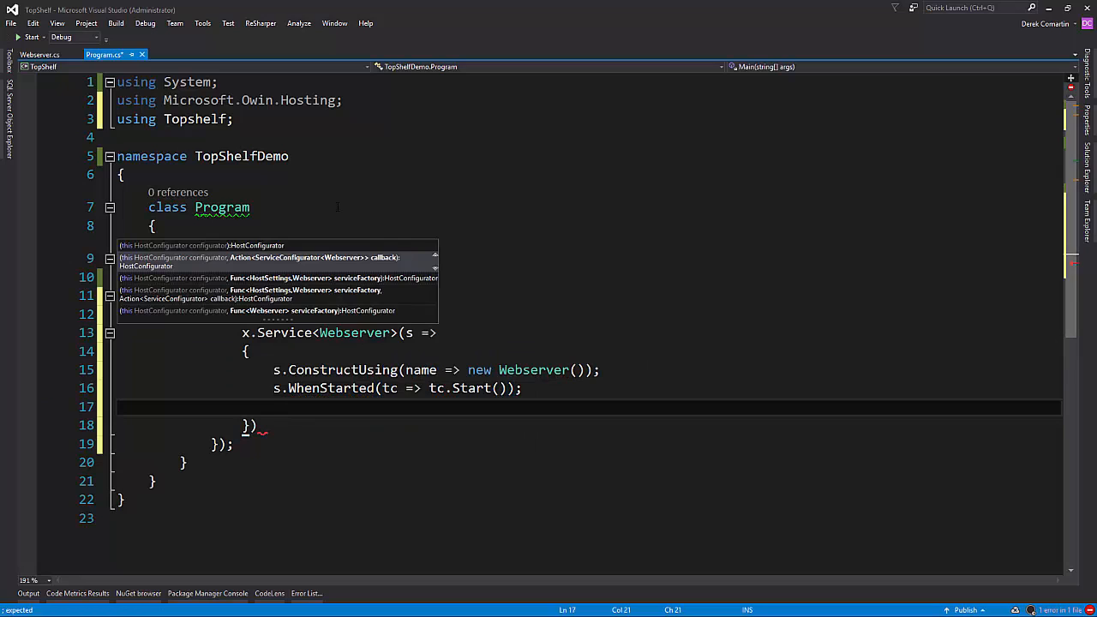
# Step: Wire WhenStopped to tc.Stop(), close the block with a semicolon, and add a line
pyautogui.write('s.whenst')
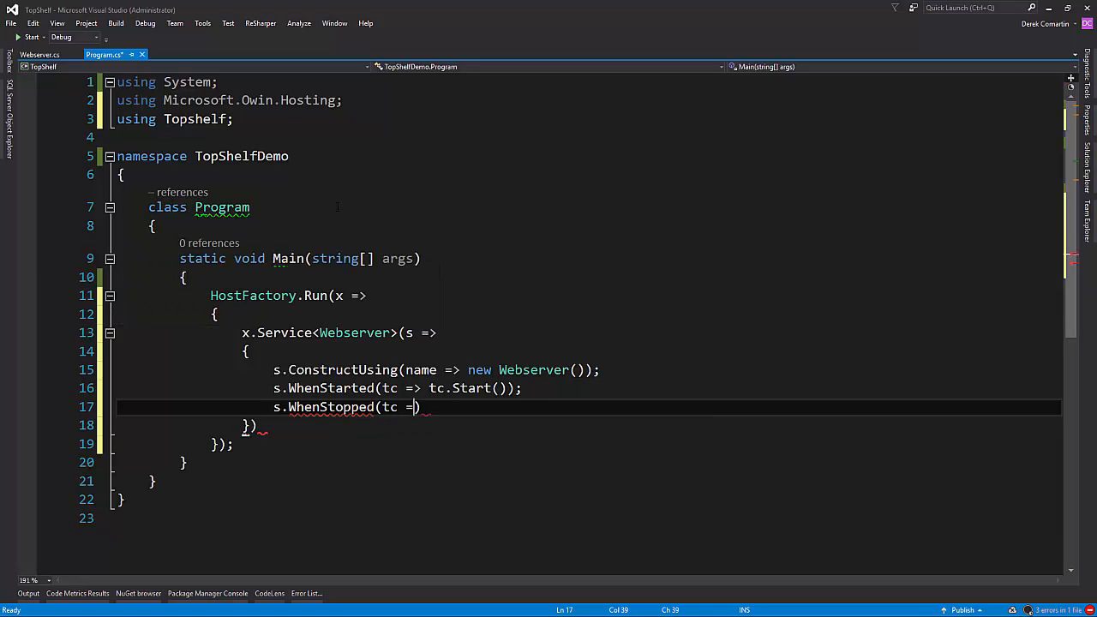
pyautogui.write('tc.s')
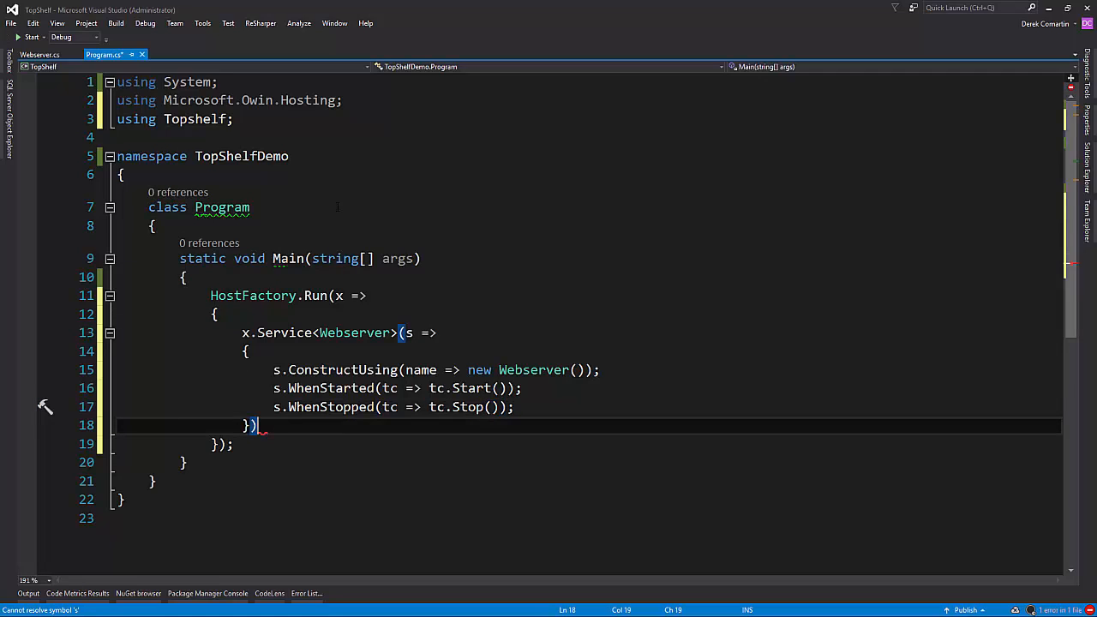
pyautogui.write(';')
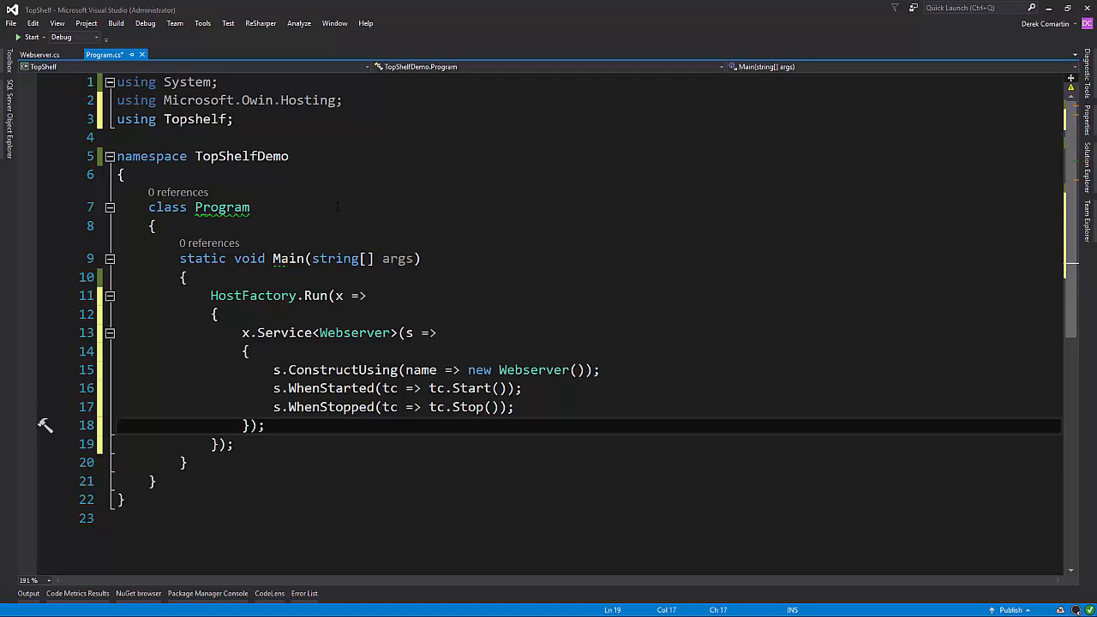
pyautogui.press('Enter')
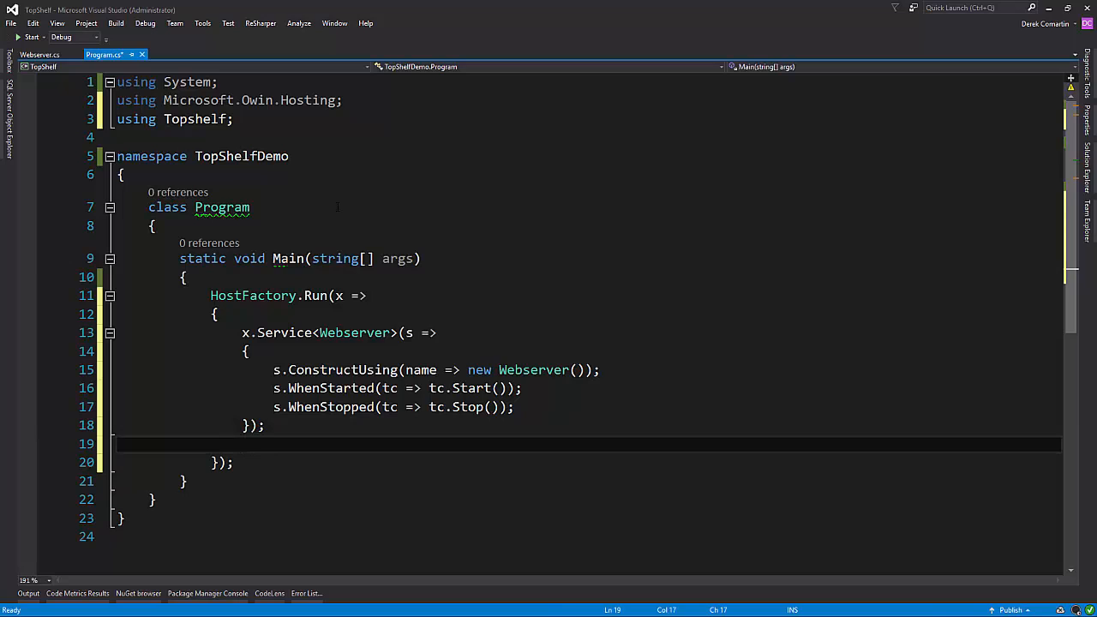
# Step: Add x.RunAsLocalSystem() and x.SetDescription("Demo using TopShelf") to the host configuration
pyautogui.write('x.runAsLocalSystem();')
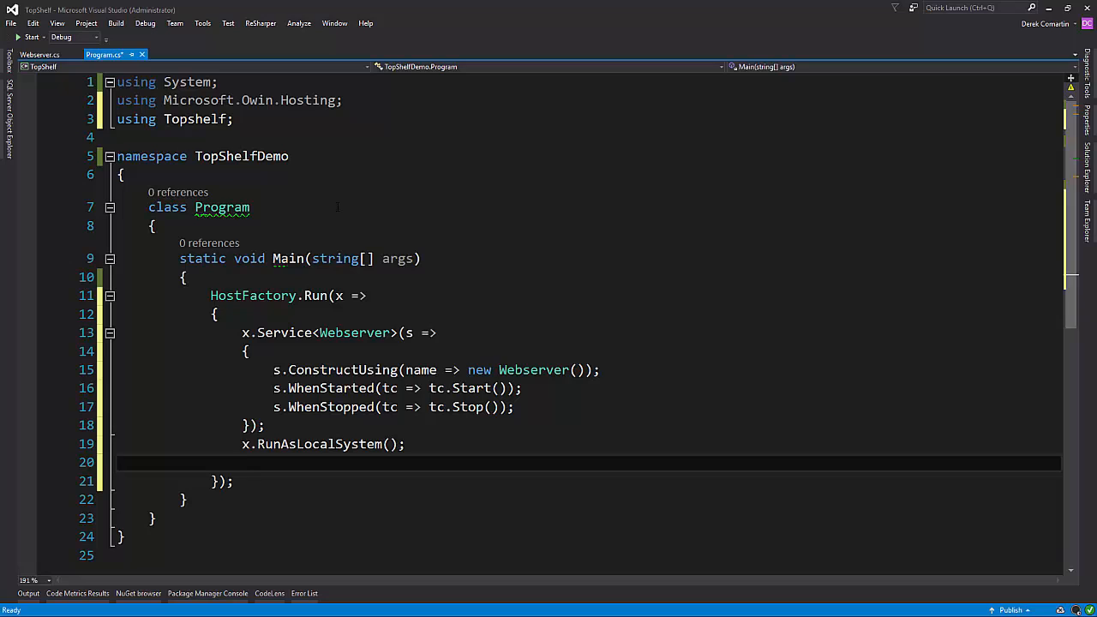
pyautogui.write('x')
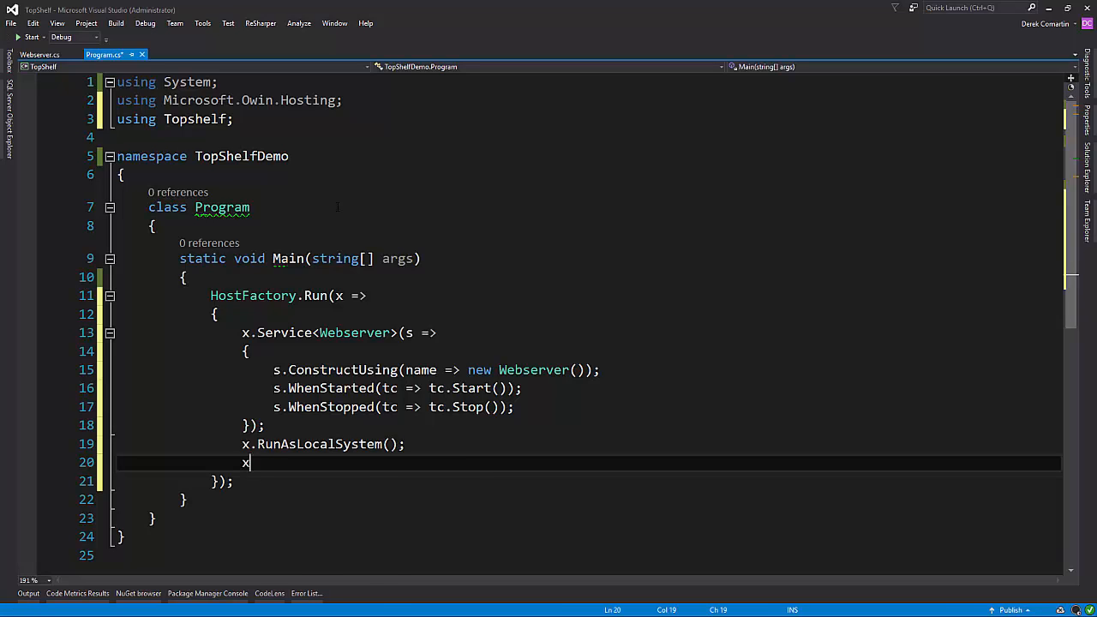
pyautogui.write('.set')
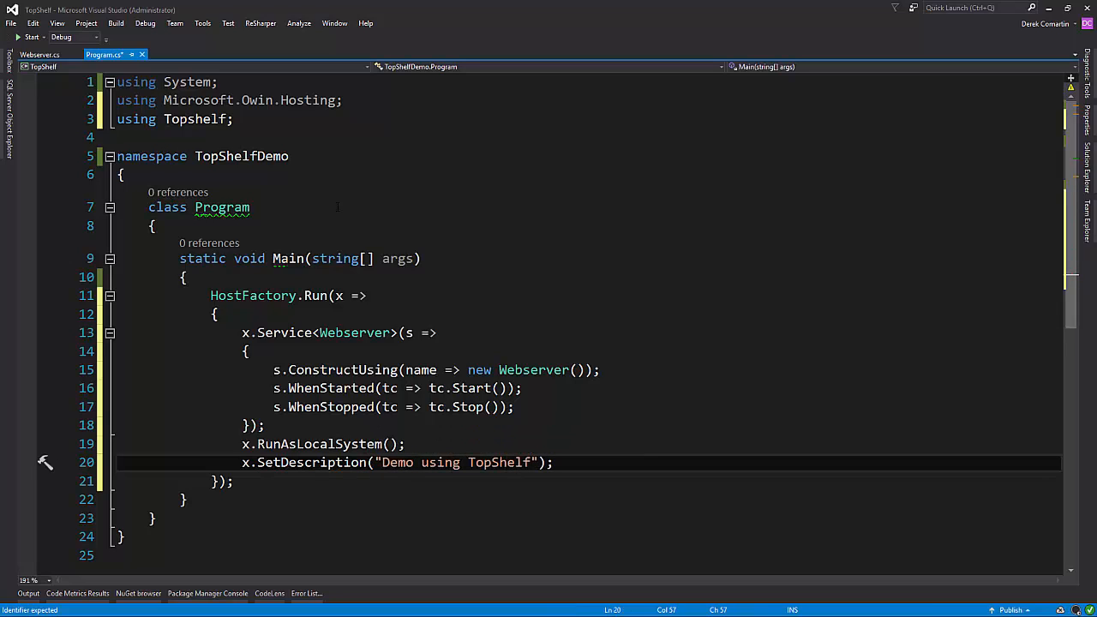
pyautogui.write('x.')
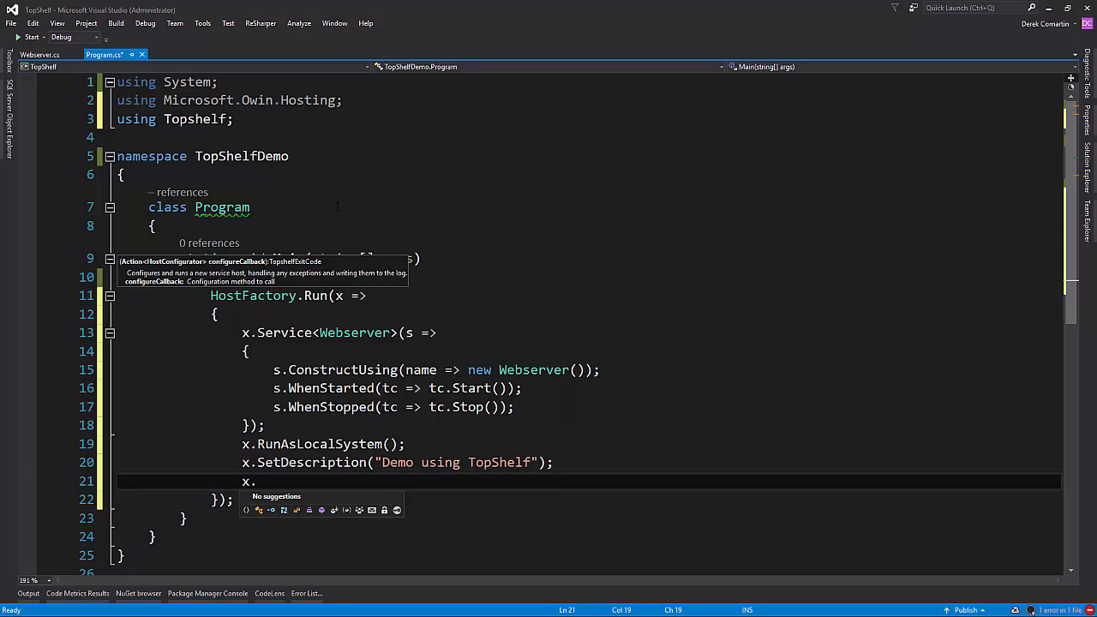
# Step: Set display name "TopShelf Demo" and service name "TopShelfDemo", then save Program.cs
pyautogui.write('set')
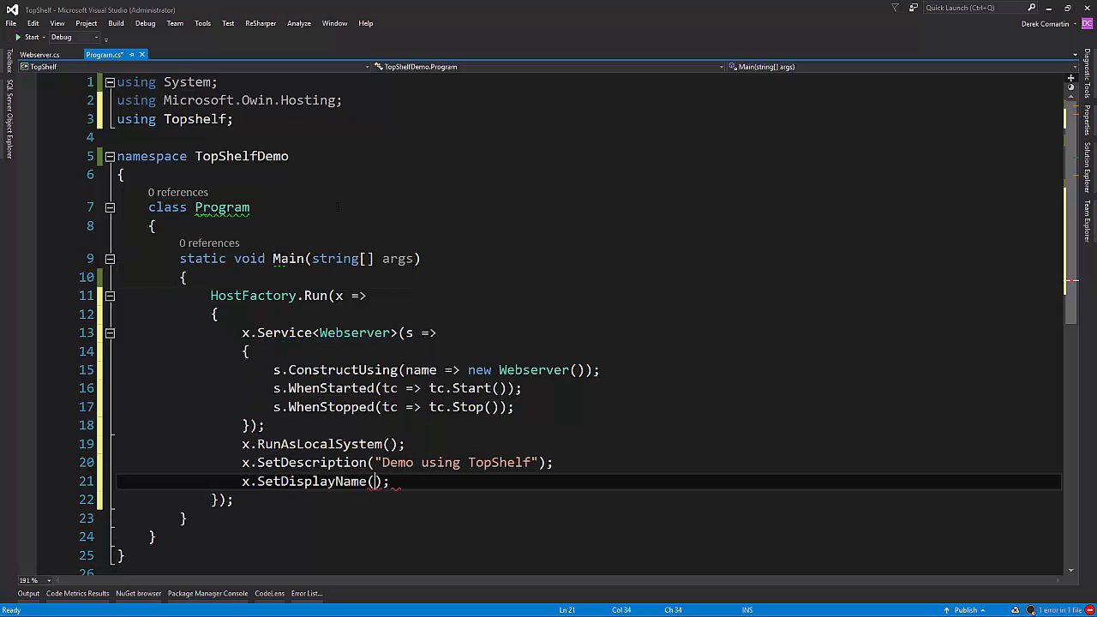
pyautogui.write('"To"')
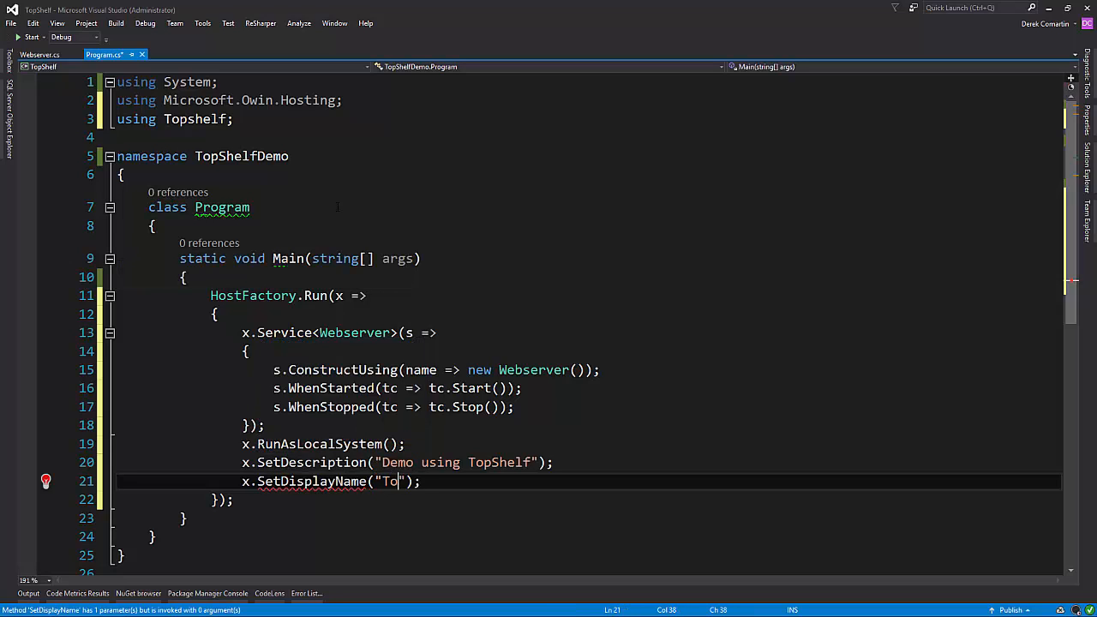
pyautogui.write('pShelf Demo')
pyautogui.write('x')
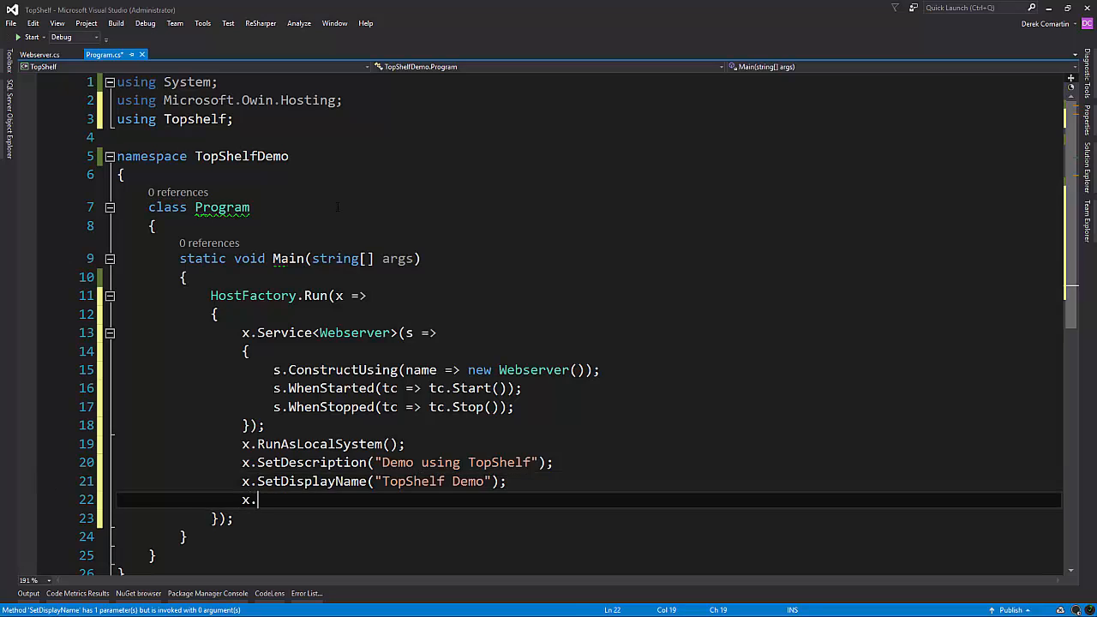
pyautogui.write('.')
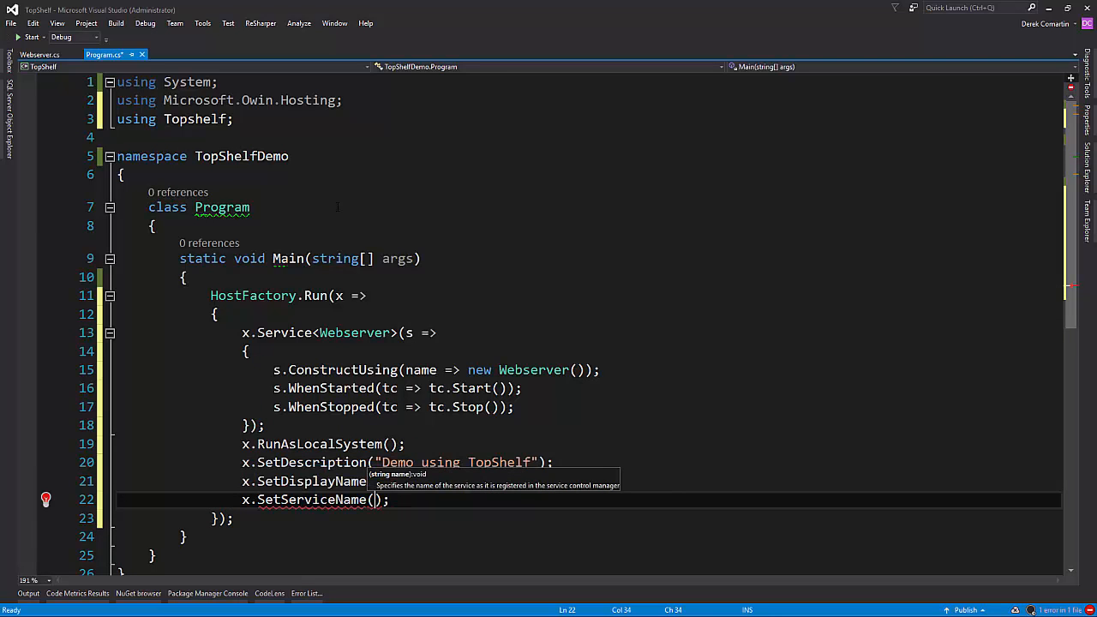
pyautogui.write('TopShelfDemo"')
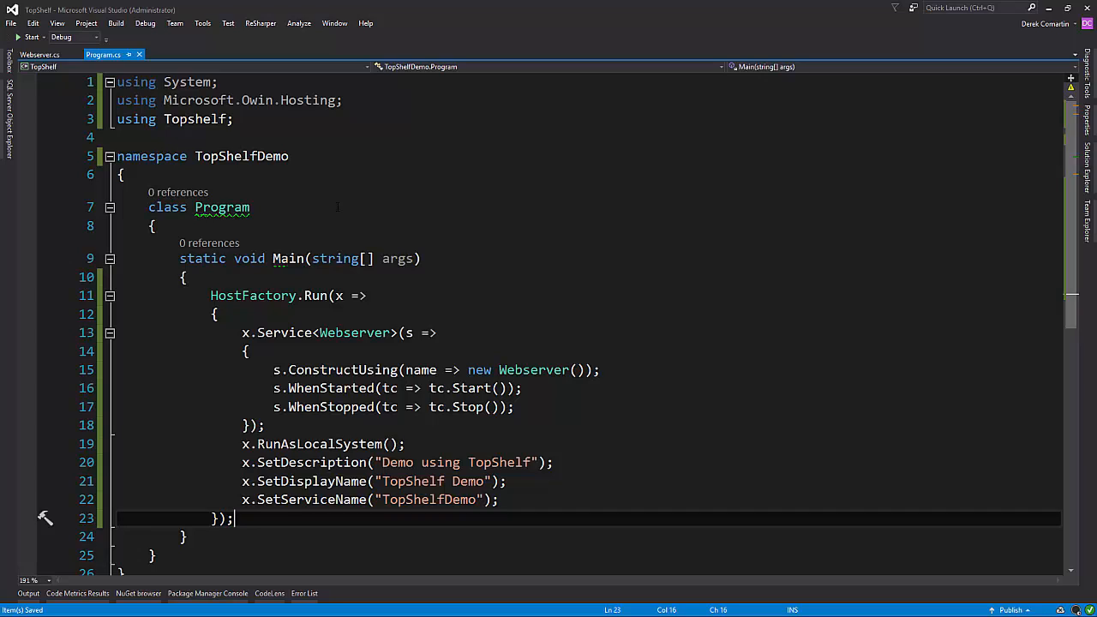
pyautogui.scroll(-3)
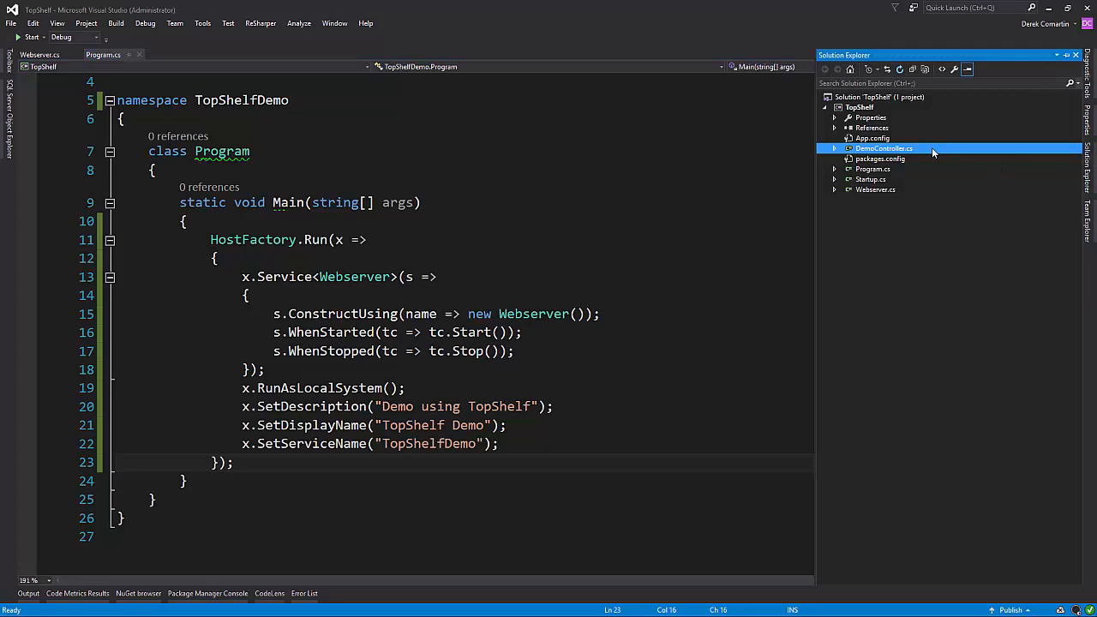
# Step: Open DemoController.cs and run the TopShelfDemo service under the debugger
pyautogui.doubleClick(883, 149)
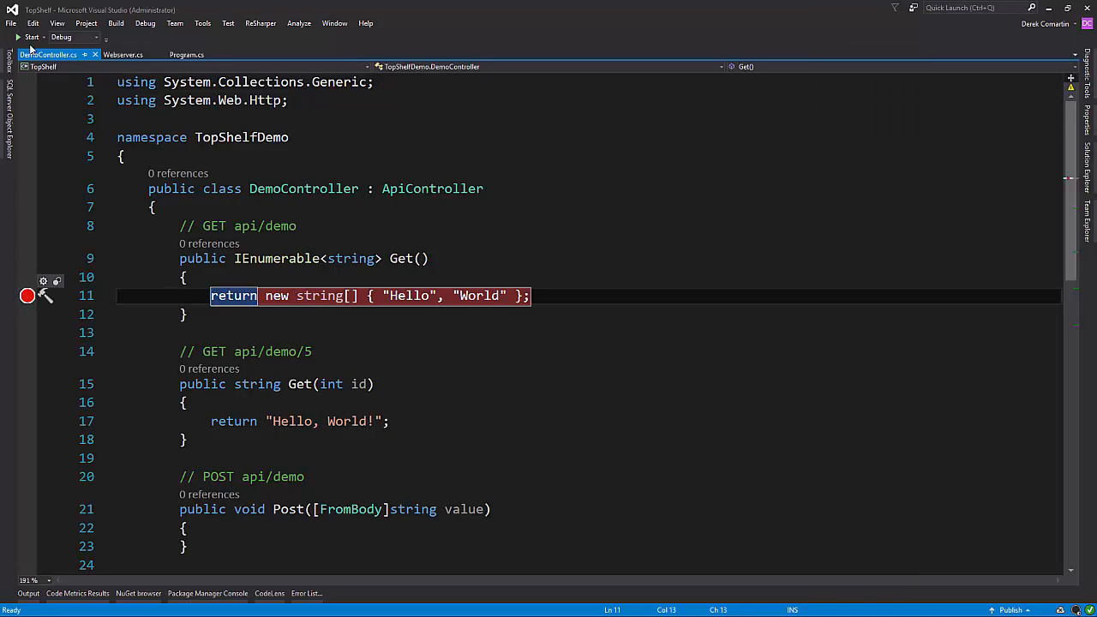
pyautogui.click(31, 36)
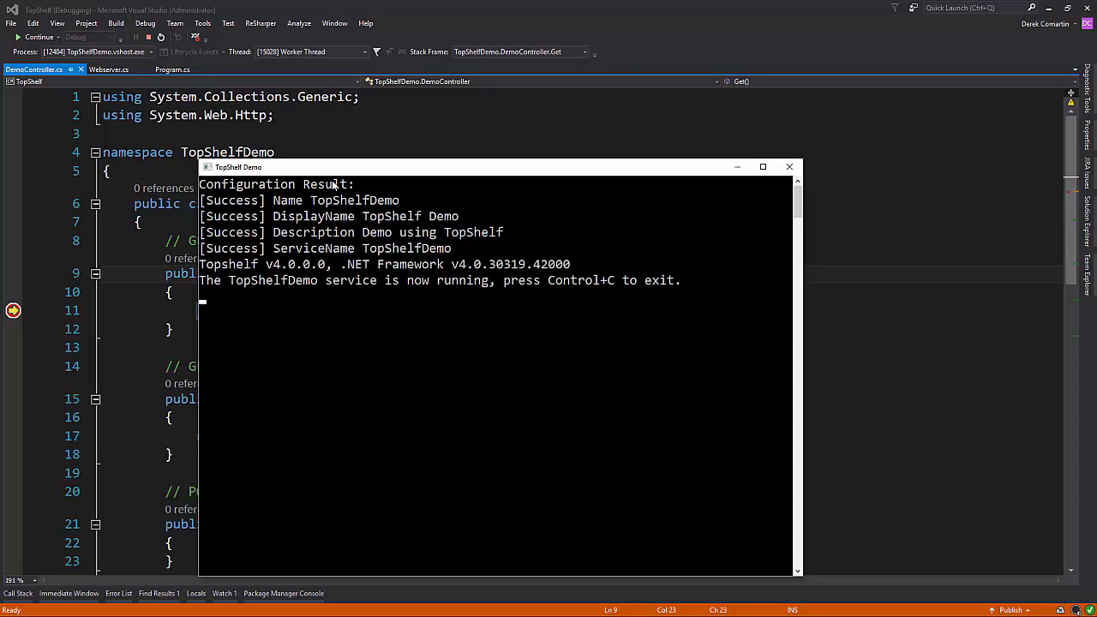
pyautogui.moveTo(523, 398)
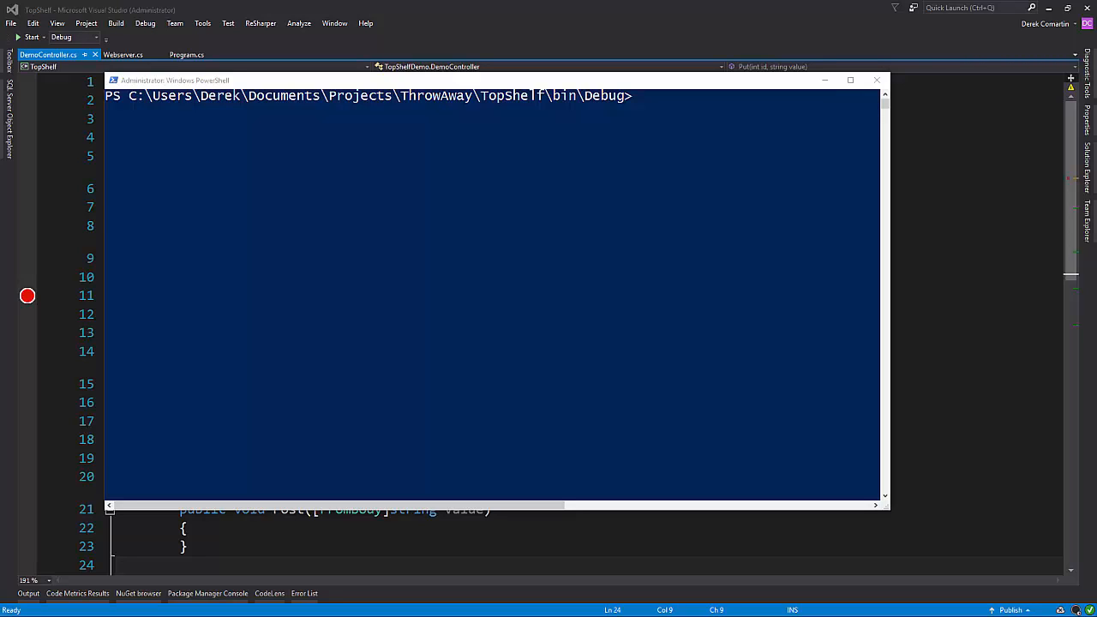
pyautogui.moveTo(713, 222)
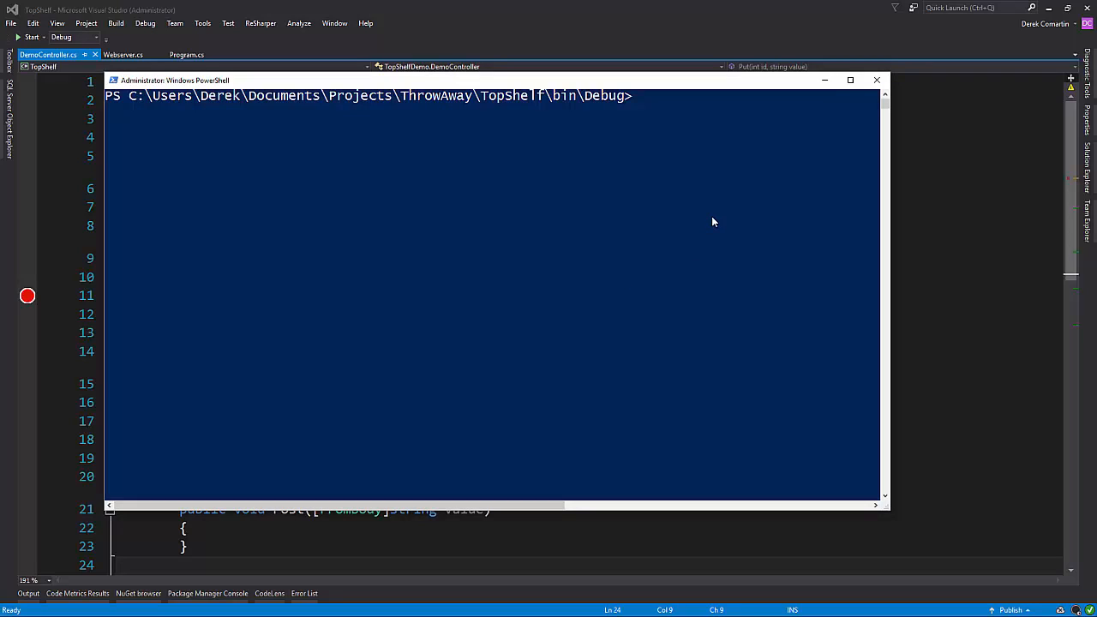
# Step: View TopShelfDemo's command-line help in PowerShell, then install the service with .\TopShelfDemo install
pyautogui.write('.\\')
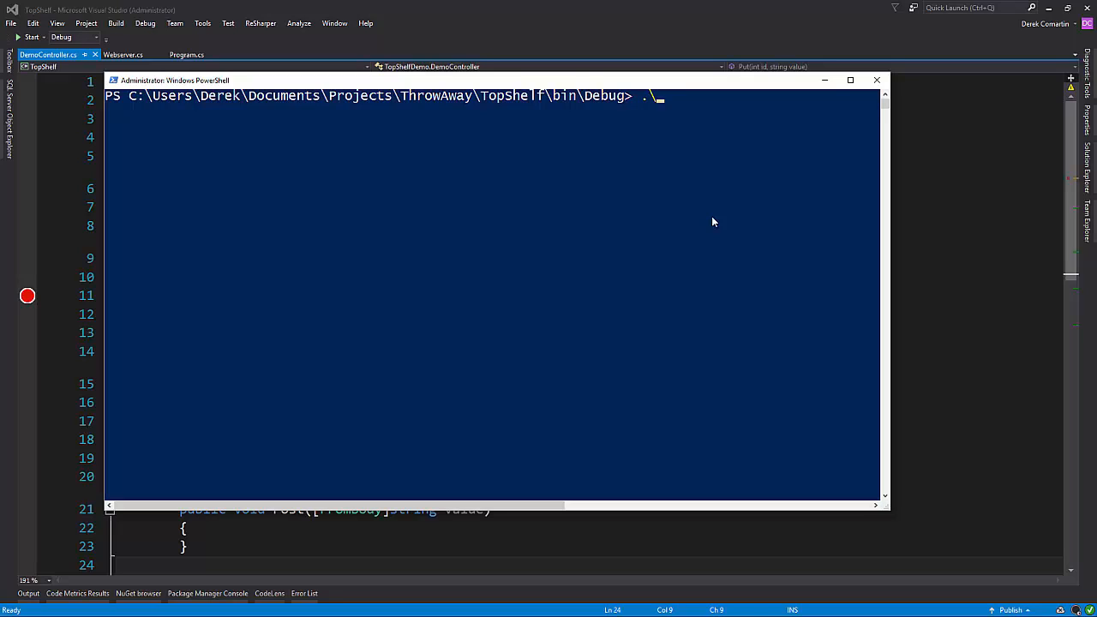
pyautogui.write('TopSH')
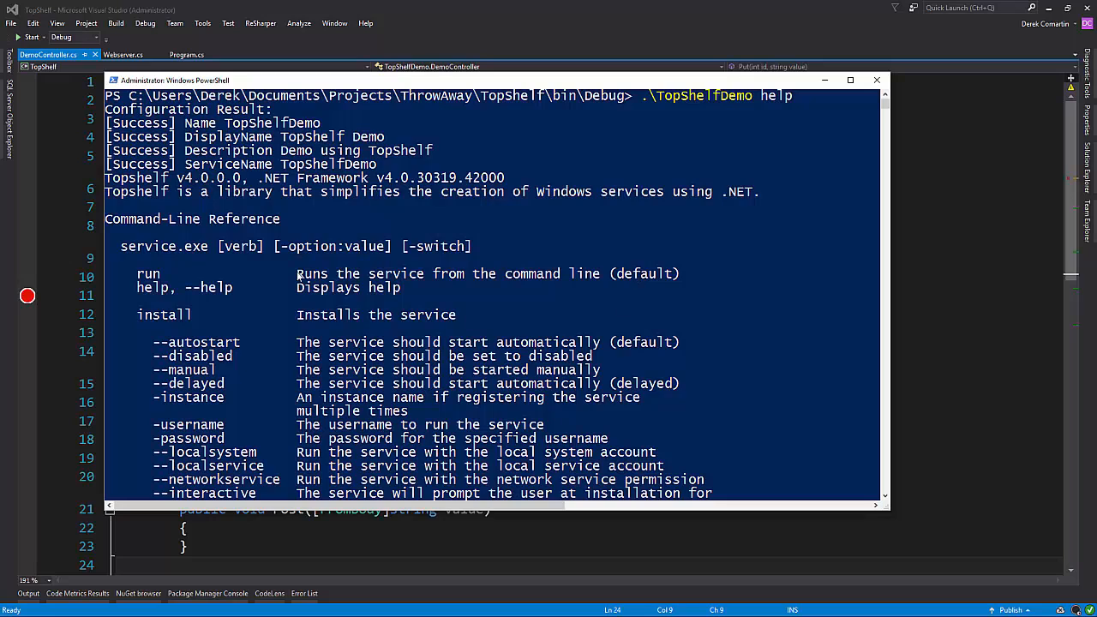
pyautogui.scroll(-3)
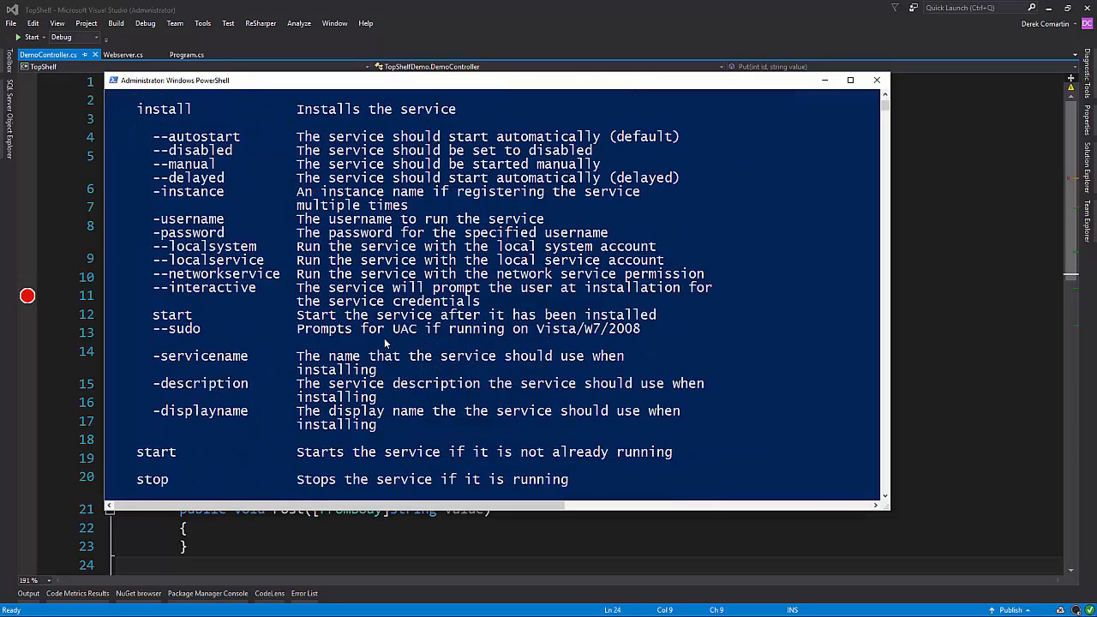
pyautogui.scroll(-3)
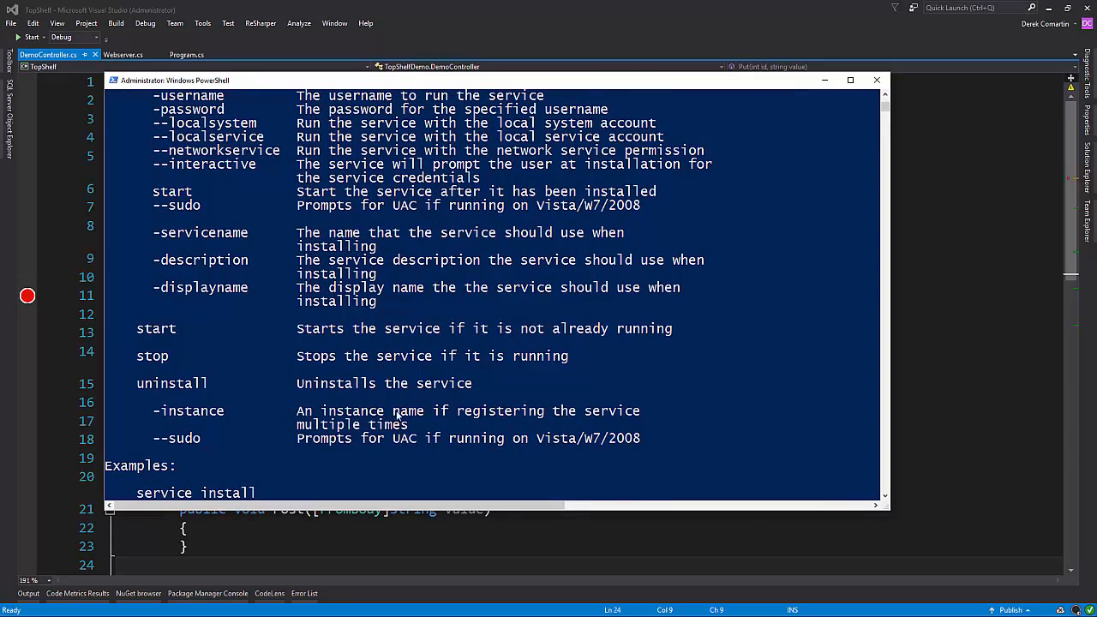
pyautogui.scroll(-3)
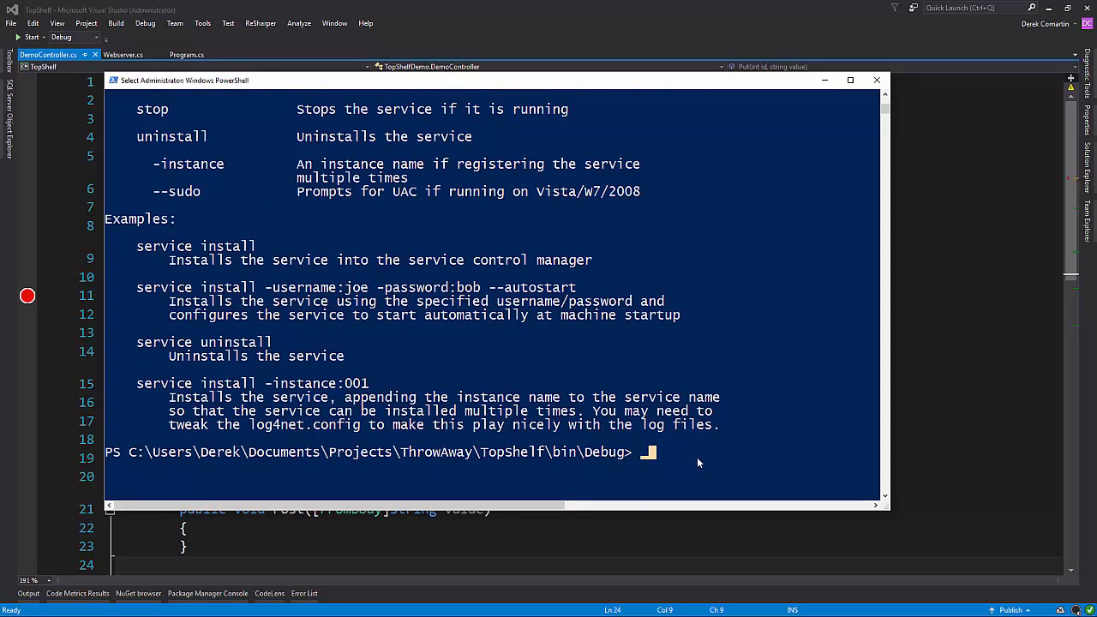
pyautogui.write('.\\TopShelfDemo')
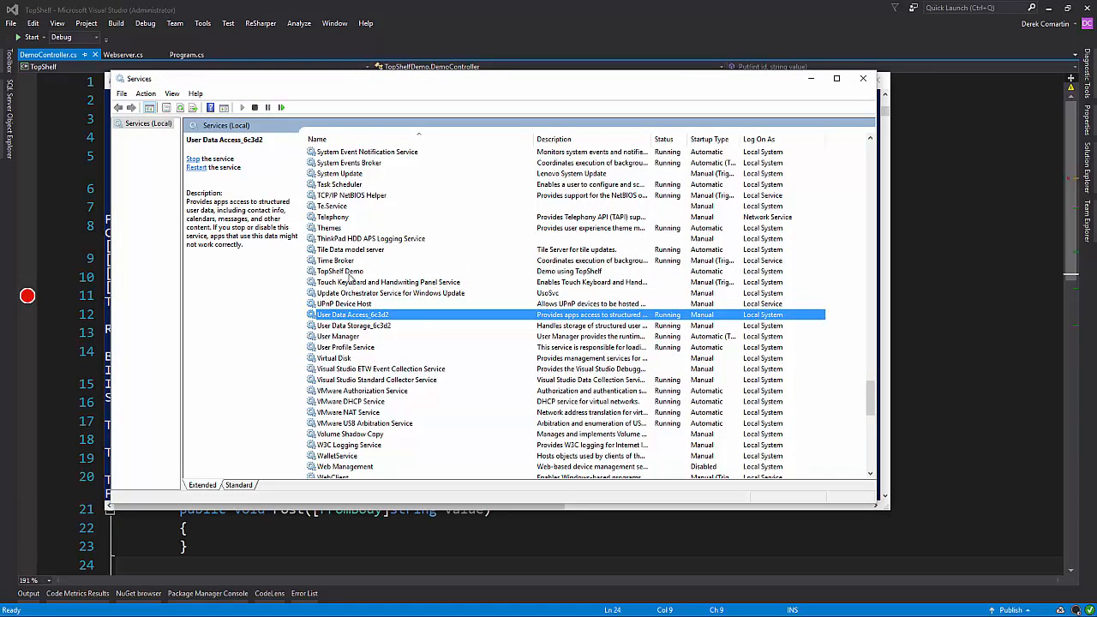
# Step: Start TopShelf Demo, confirm localhost:9000/api/demo returns ["Hello","World"], then view Topshelf docs
pyautogui.click(341, 271)
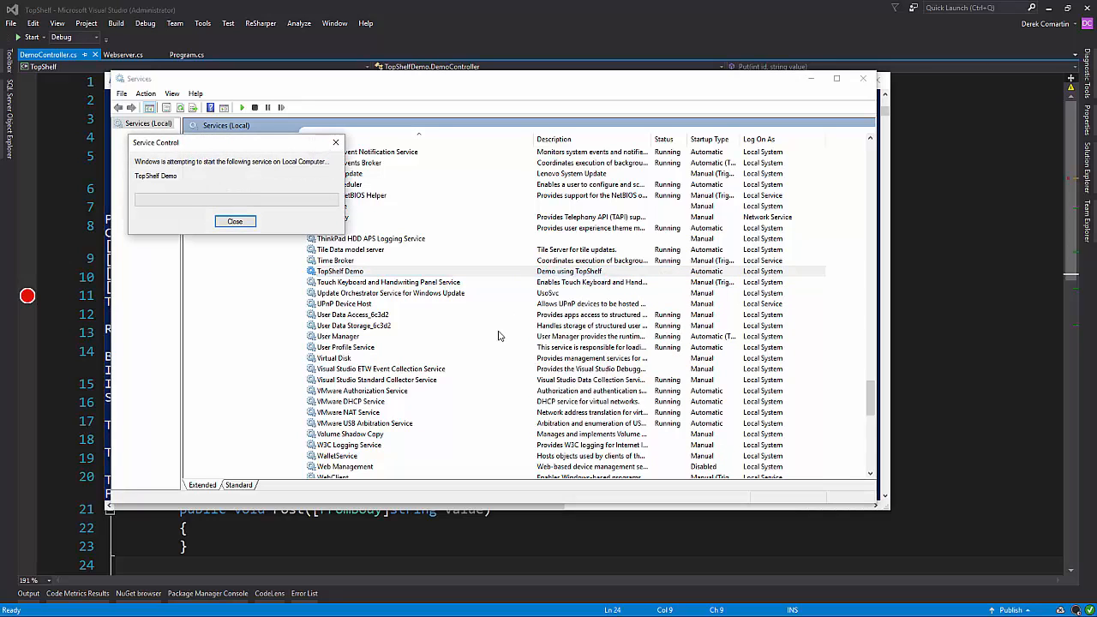
pyautogui.click(234, 221)
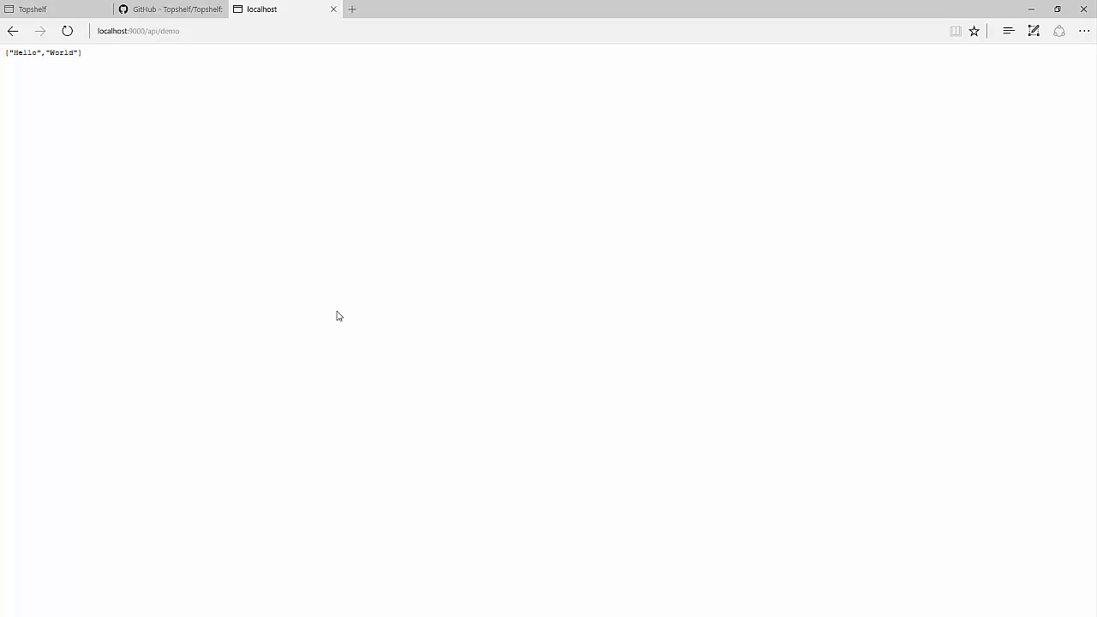
pyautogui.click(34, 10)
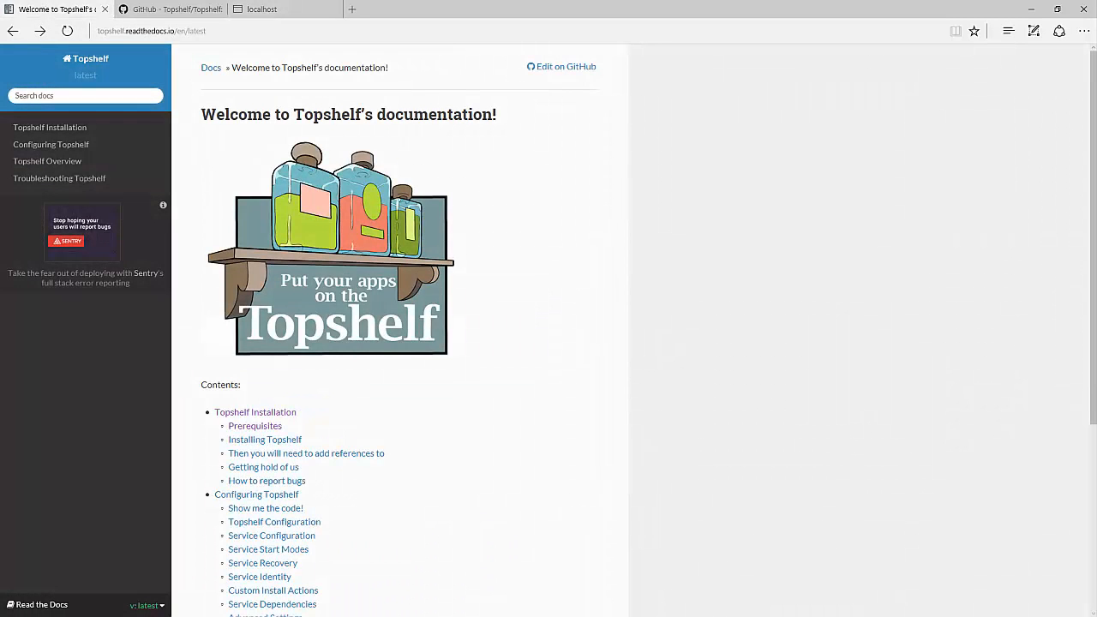